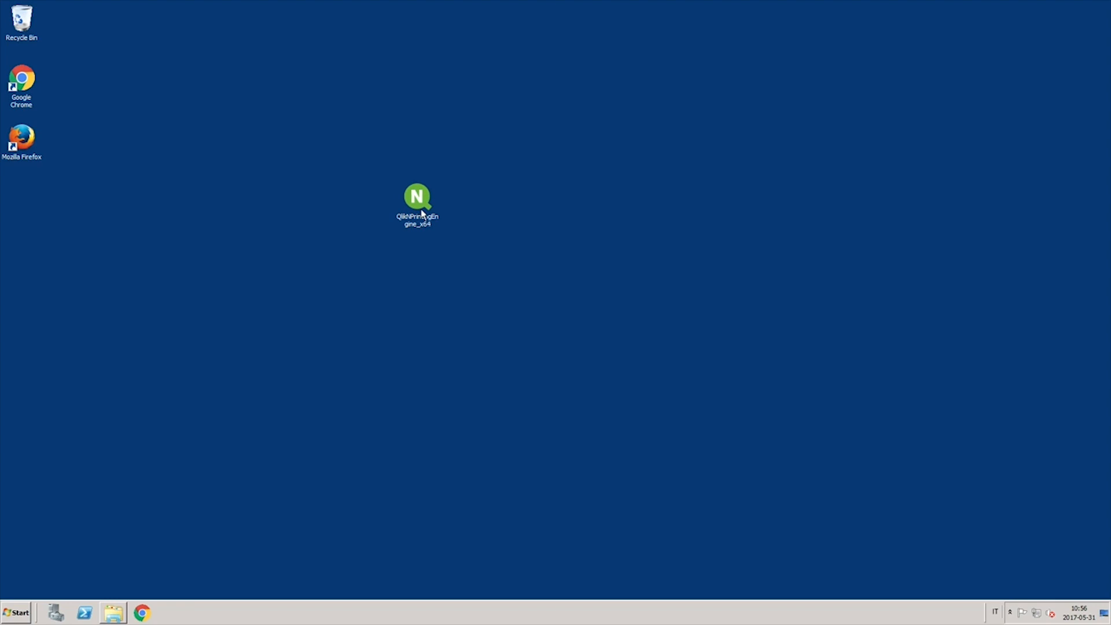
# Open the Start menu to find Windows Firewall with Advanced Security
pyautogui.click(16, 612)
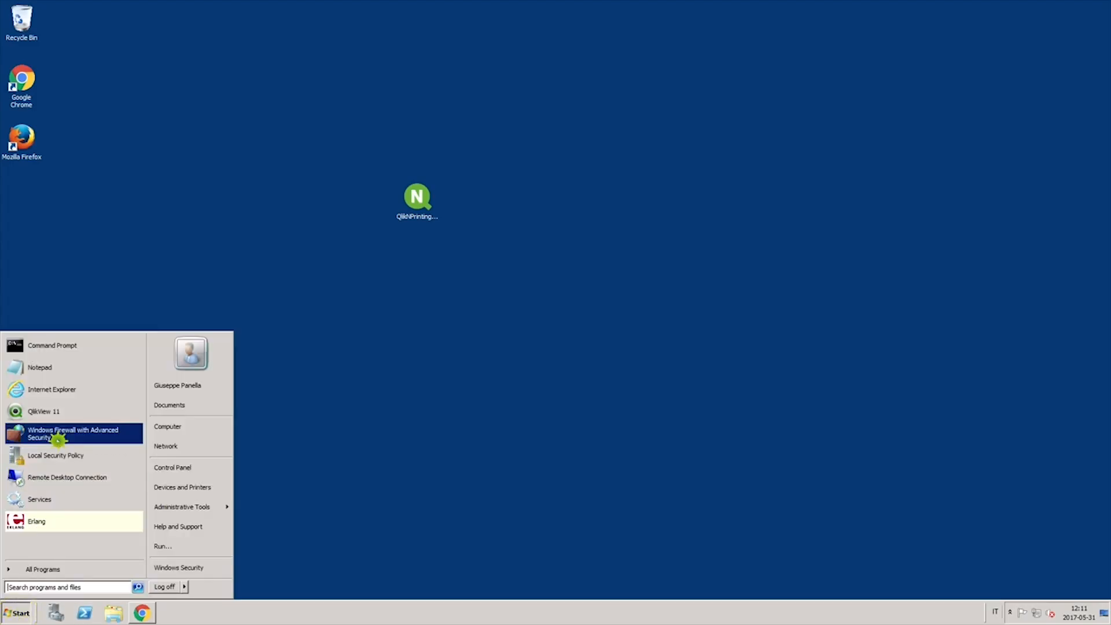
# Inspect the multi-engine and Qlik NPrinting inbound rules' properties and protocols and ports
pyautogui.click(73, 433)
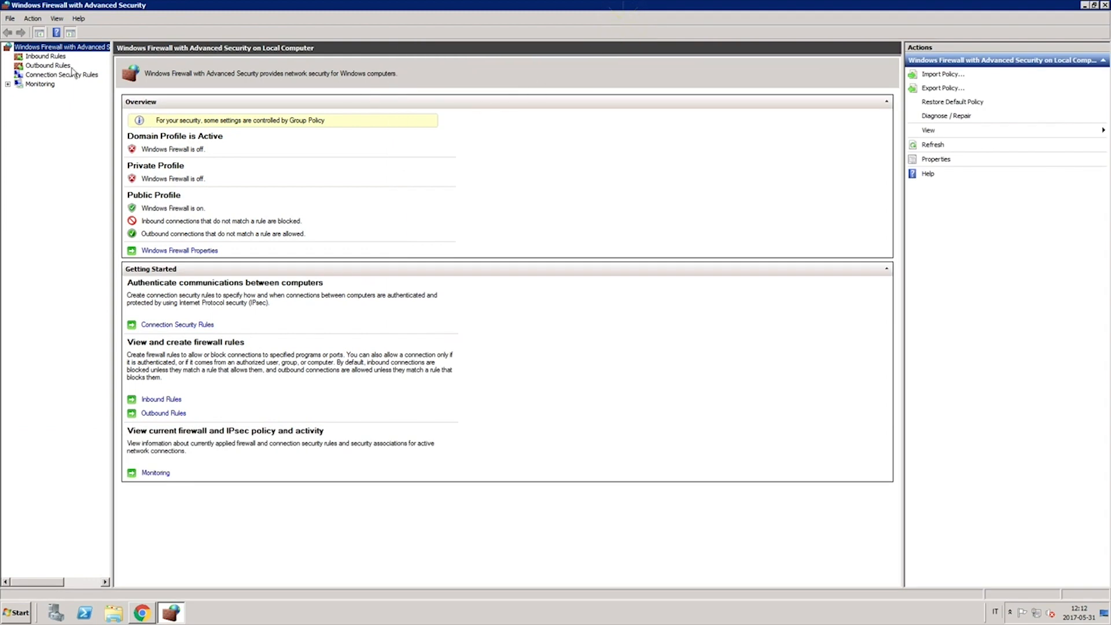
pyautogui.click(45, 56)
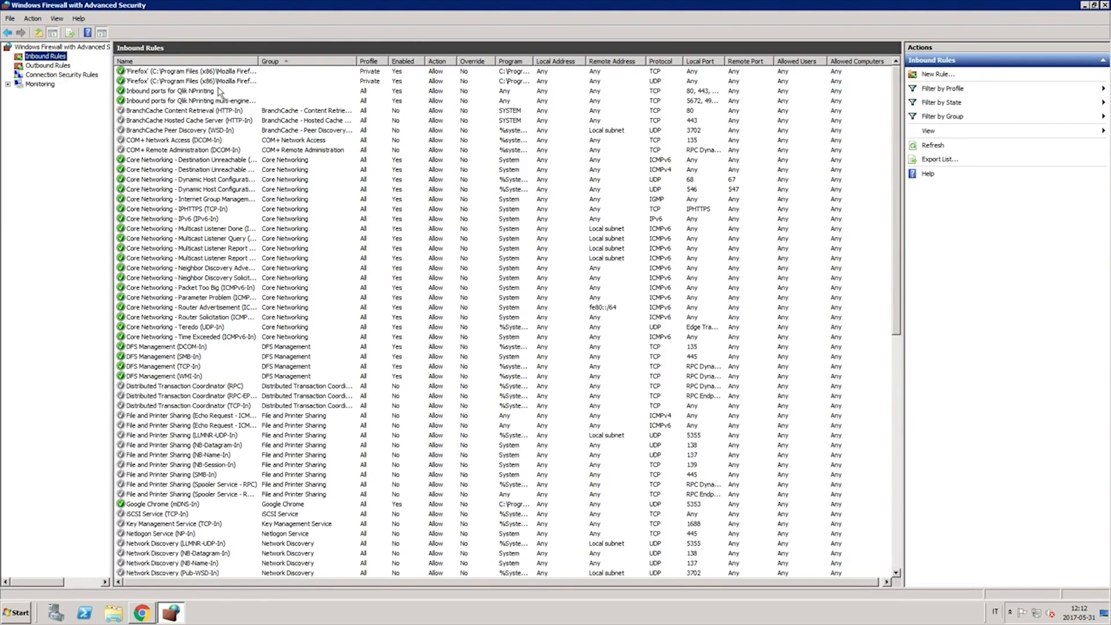
pyautogui.rightClick(187, 100)
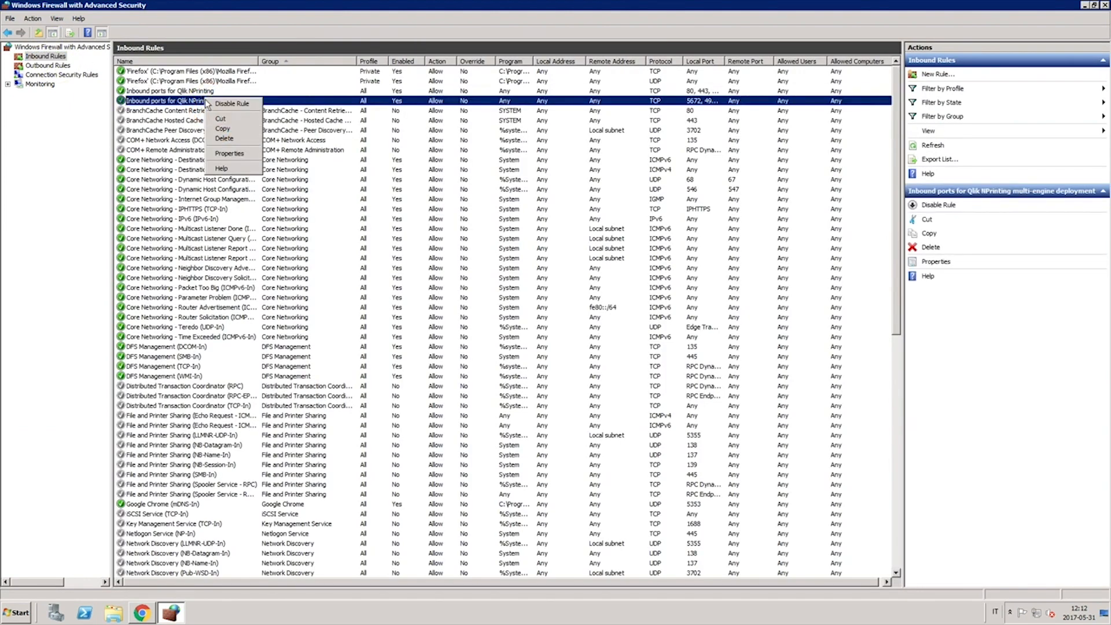
pyautogui.click(230, 153)
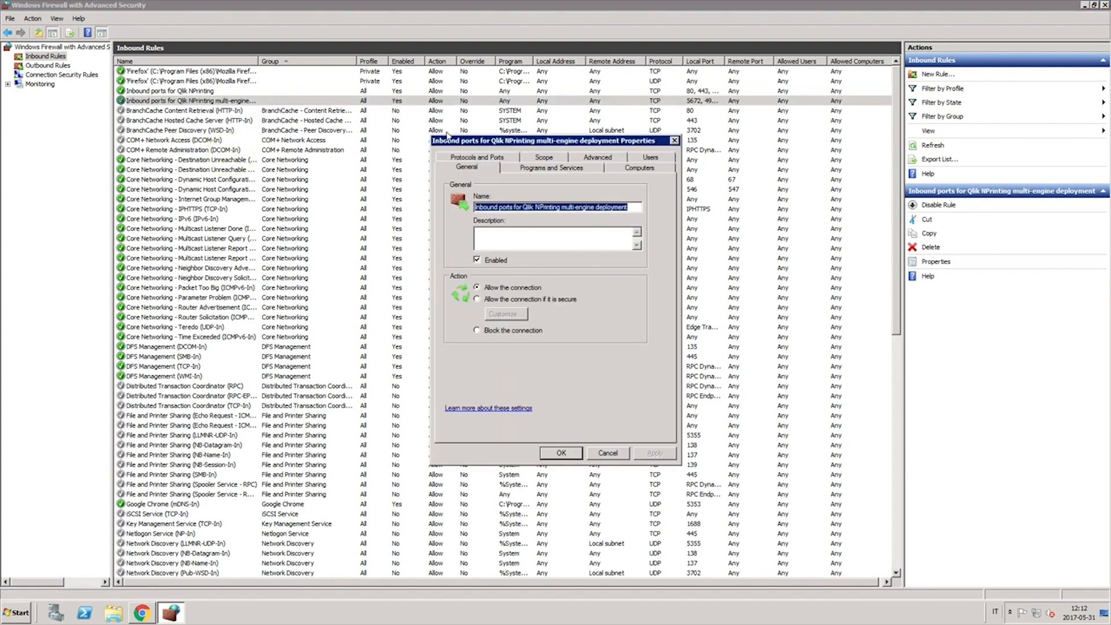
pyautogui.click(476, 157)
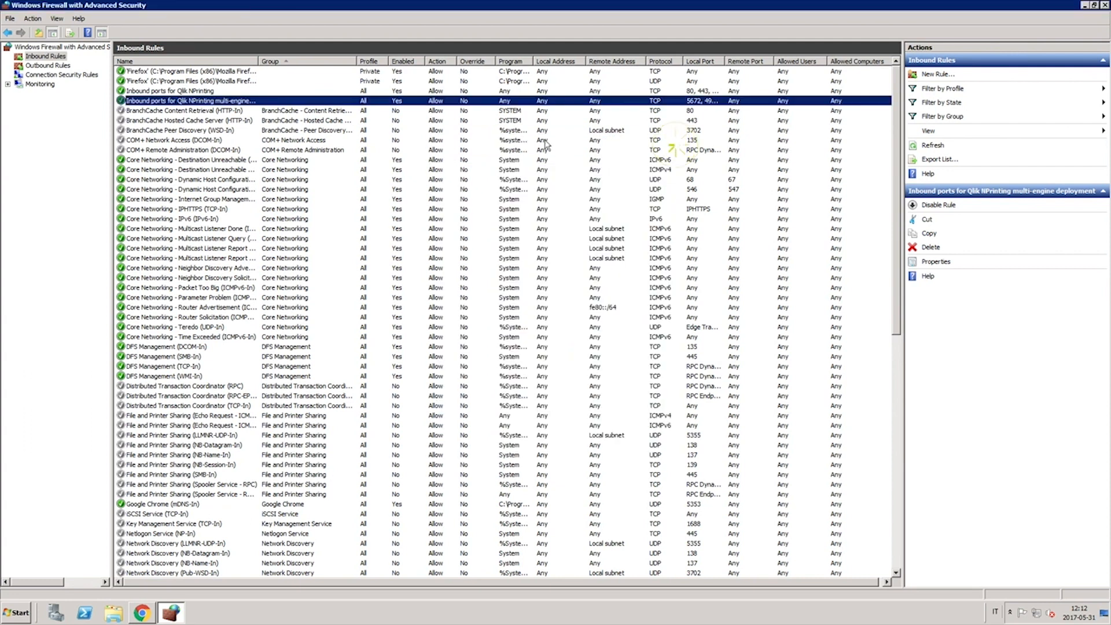
pyautogui.rightClick(170, 91)
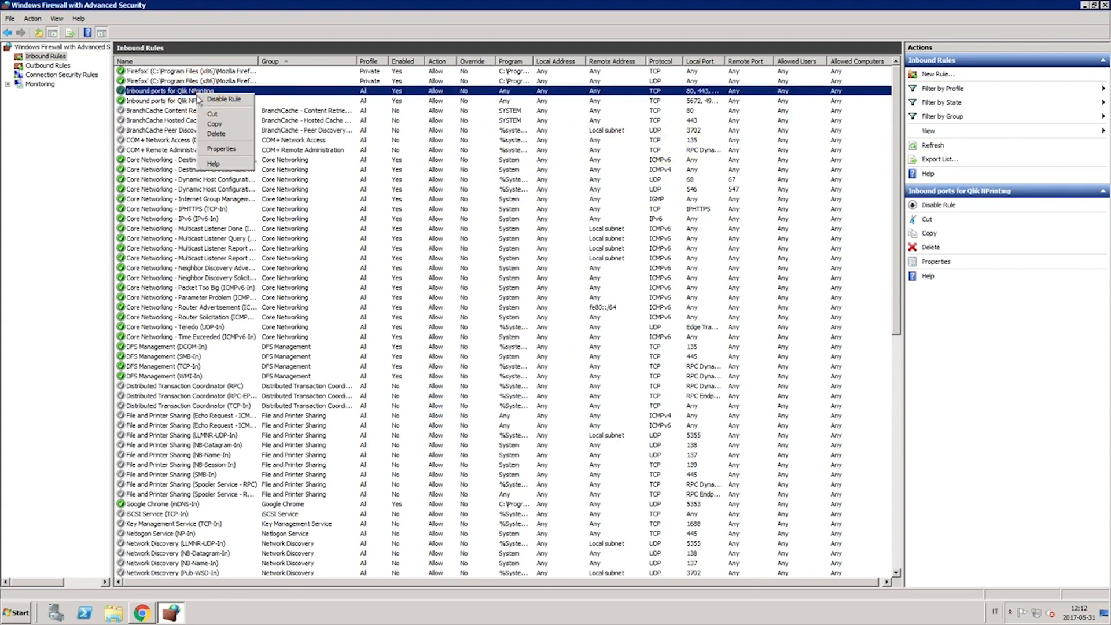
pyautogui.click(221, 149)
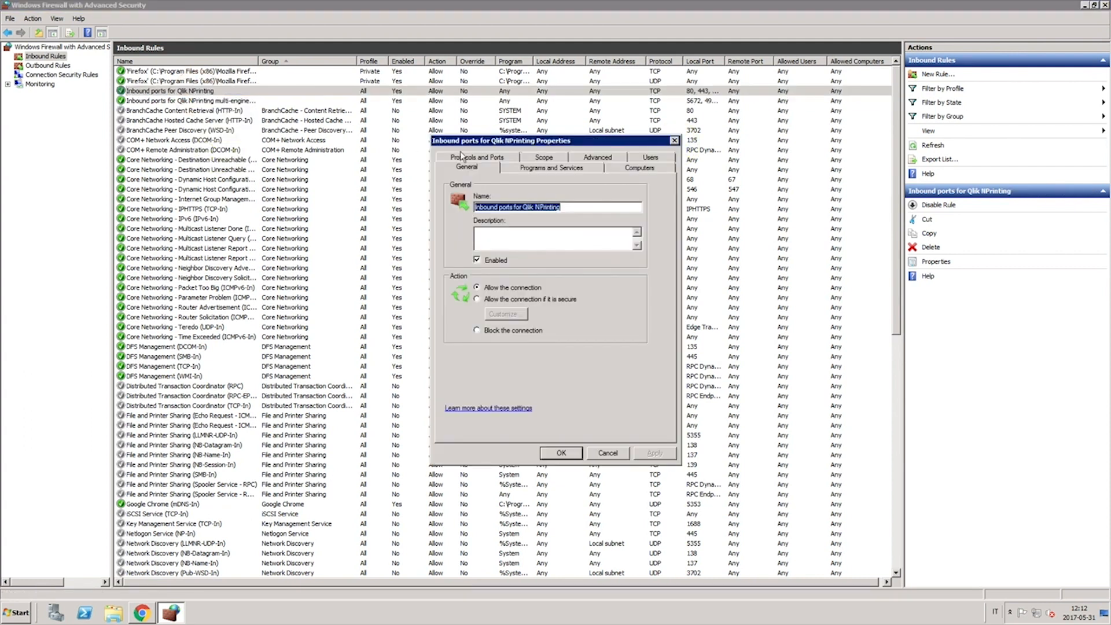
pyautogui.click(478, 157)
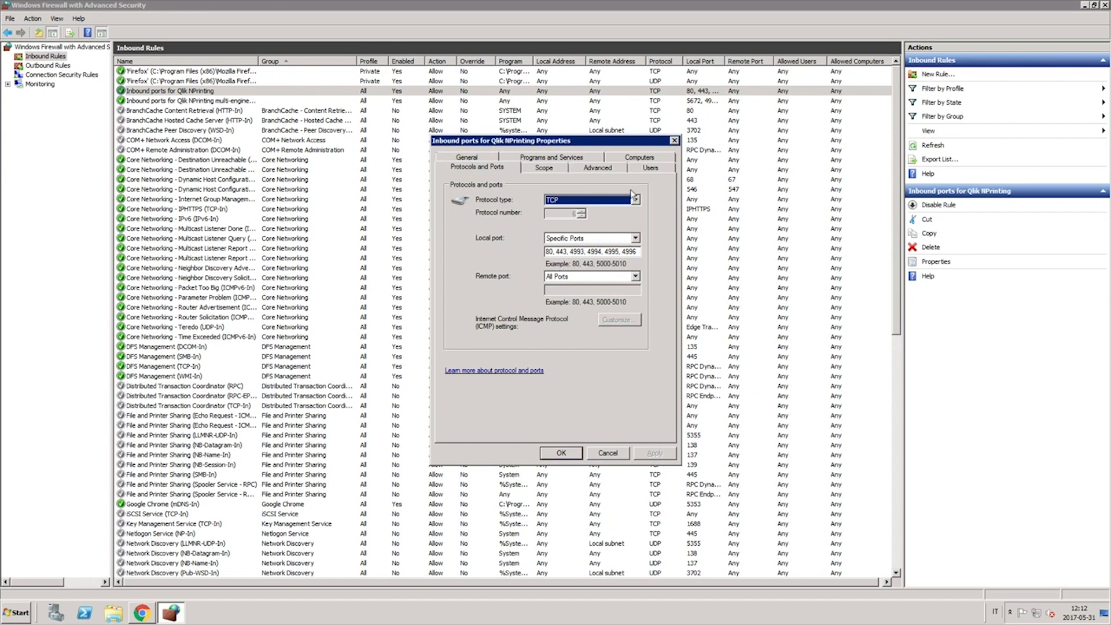
# Inspect the outbound Qlik NPrinting rule's properties
pyautogui.click(47, 66)
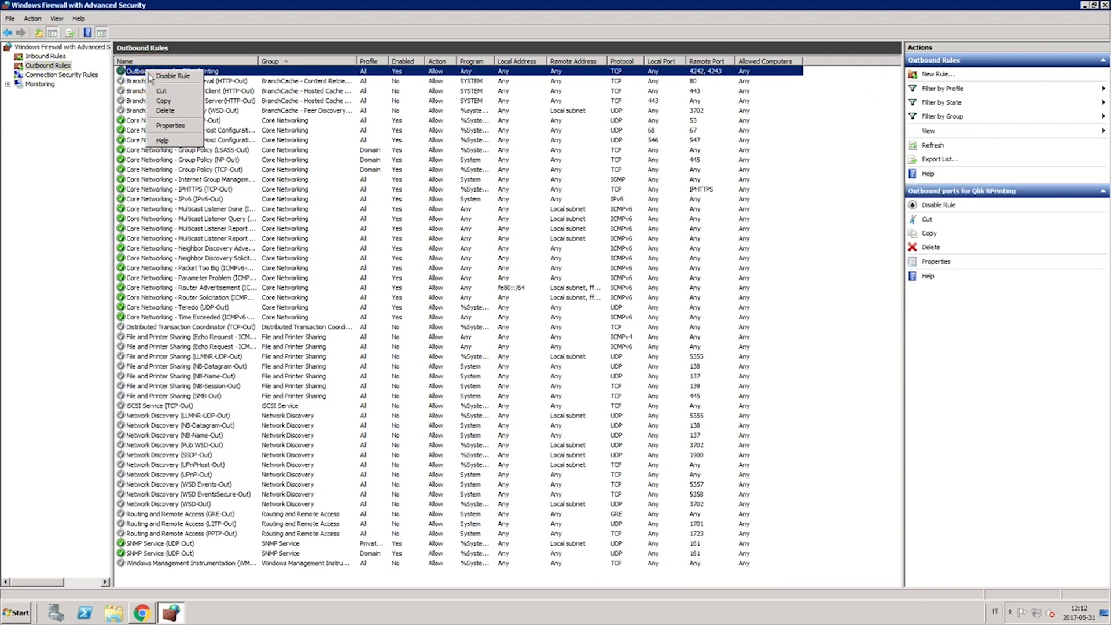
pyautogui.click(171, 126)
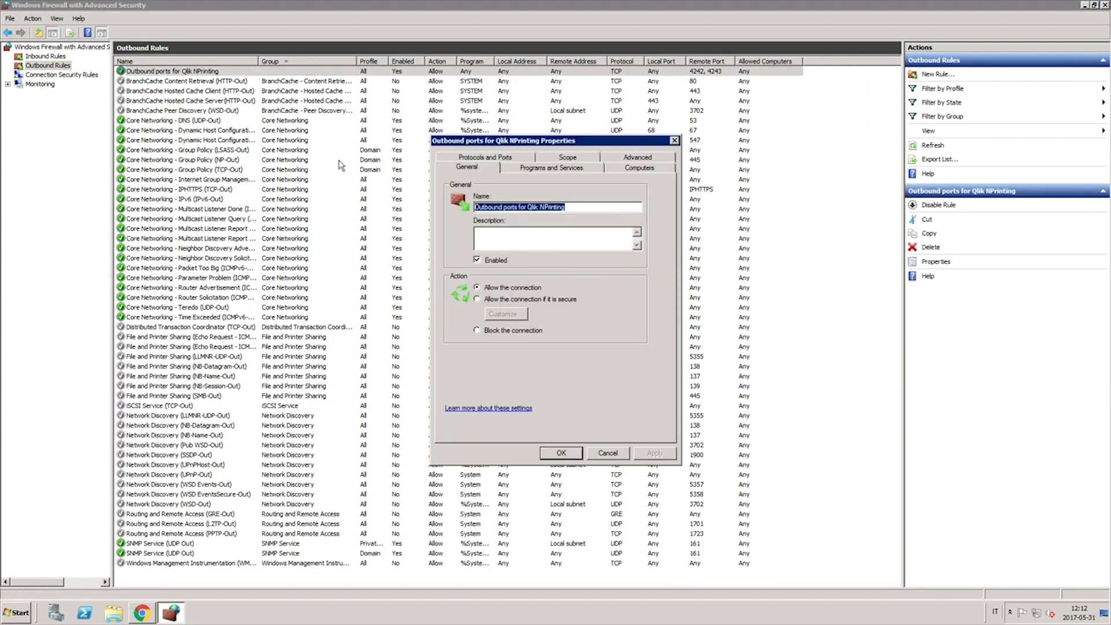
pyautogui.click(485, 167)
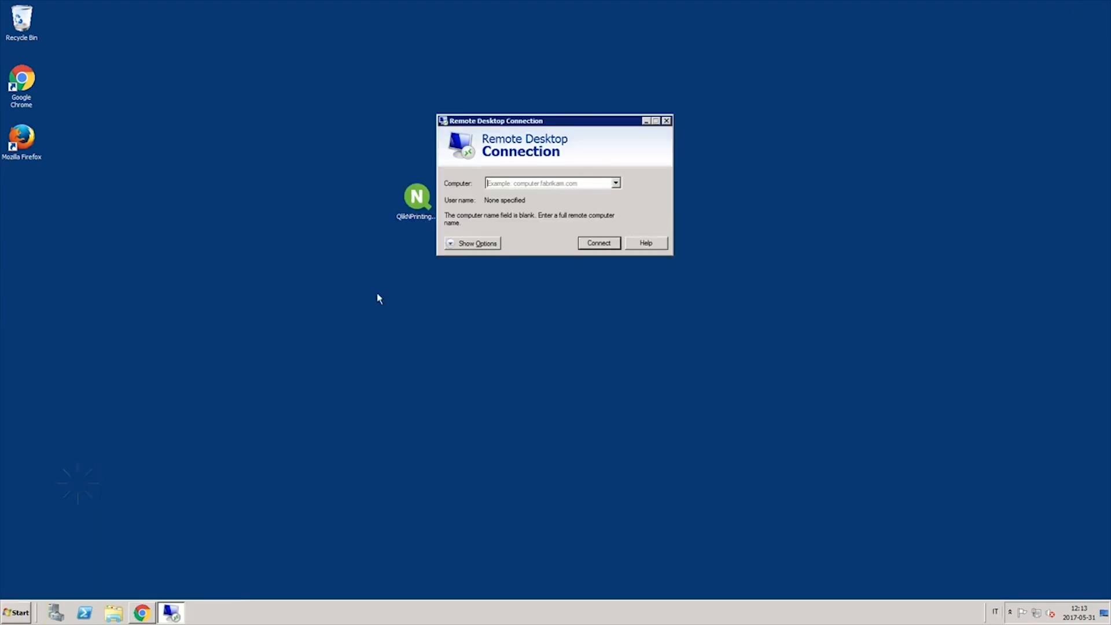
# Log in to 10.76.144.83, accept the certificate warning, and open the remote Start menu
pyautogui.click(597, 243)
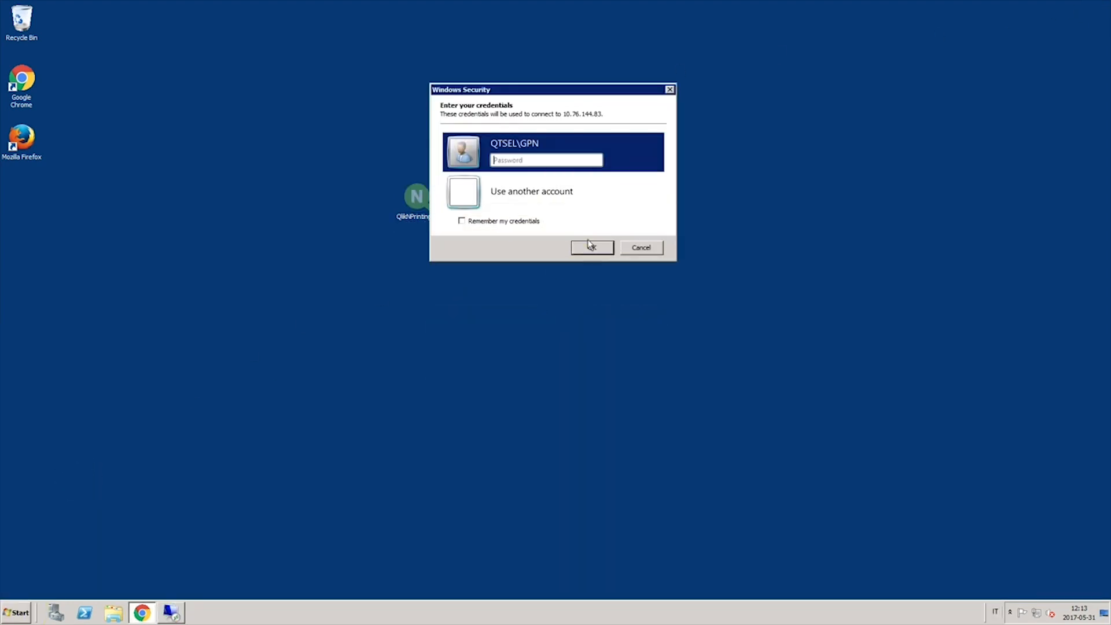
pyautogui.click(591, 247)
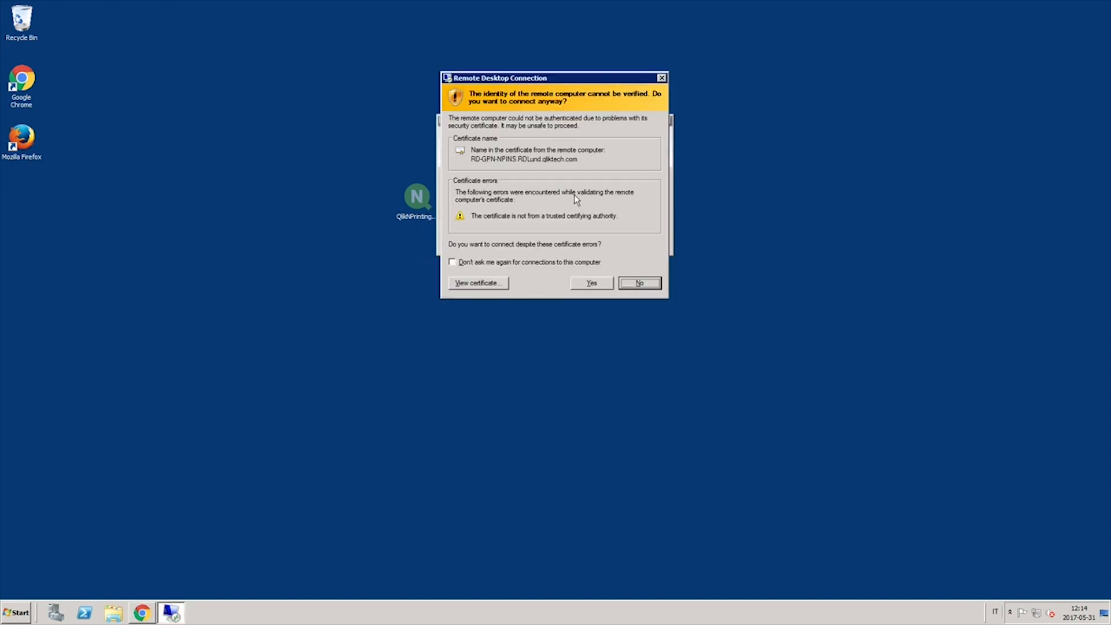
pyautogui.click(591, 283)
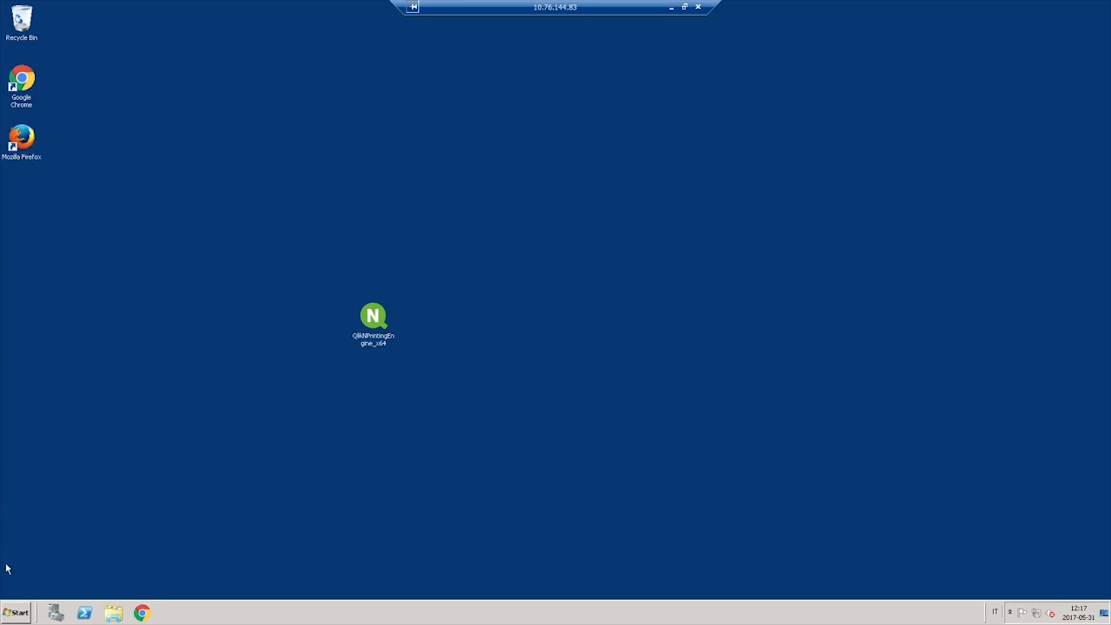
pyautogui.click(15, 612)
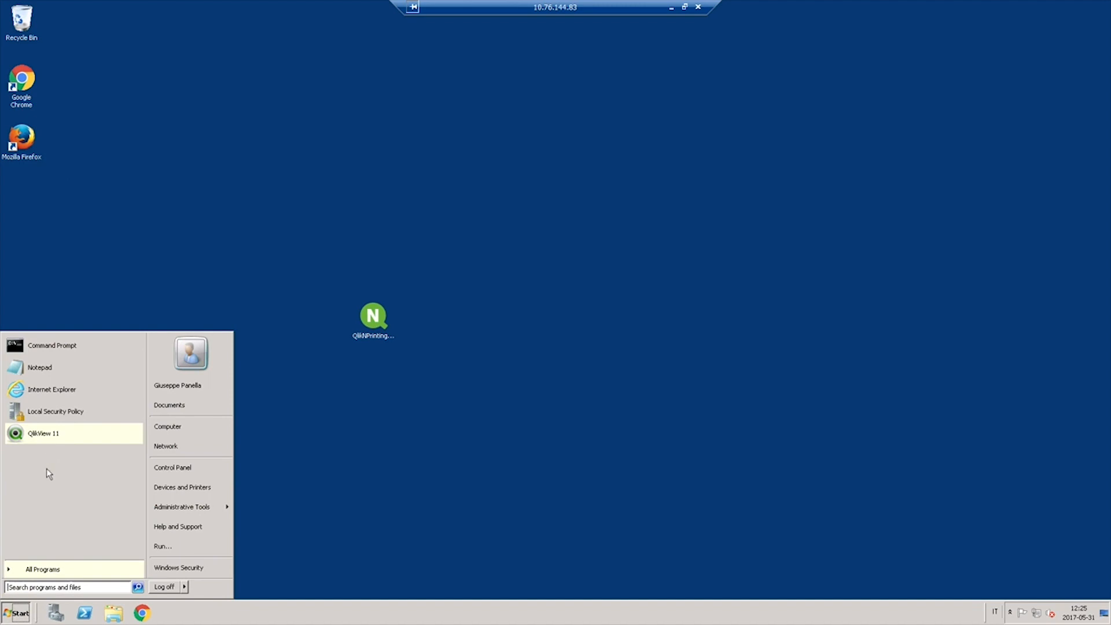
# Find QlikView with the 'qv' search and run it as a different user
pyautogui.write('qv')
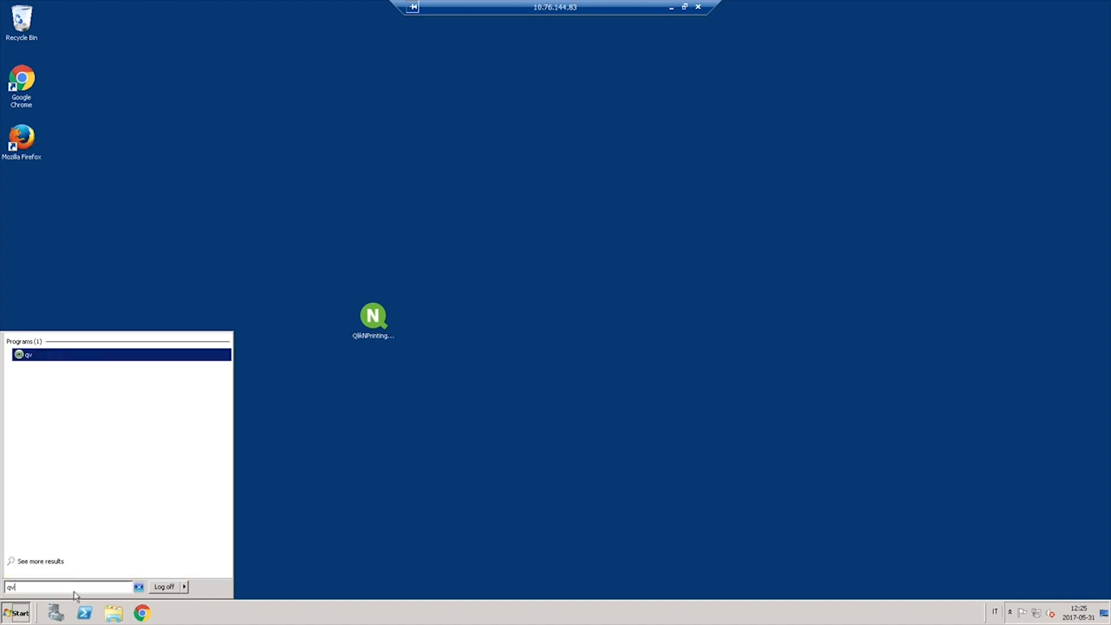
pyautogui.press('shift')
pyautogui.write('.\\NPengine')
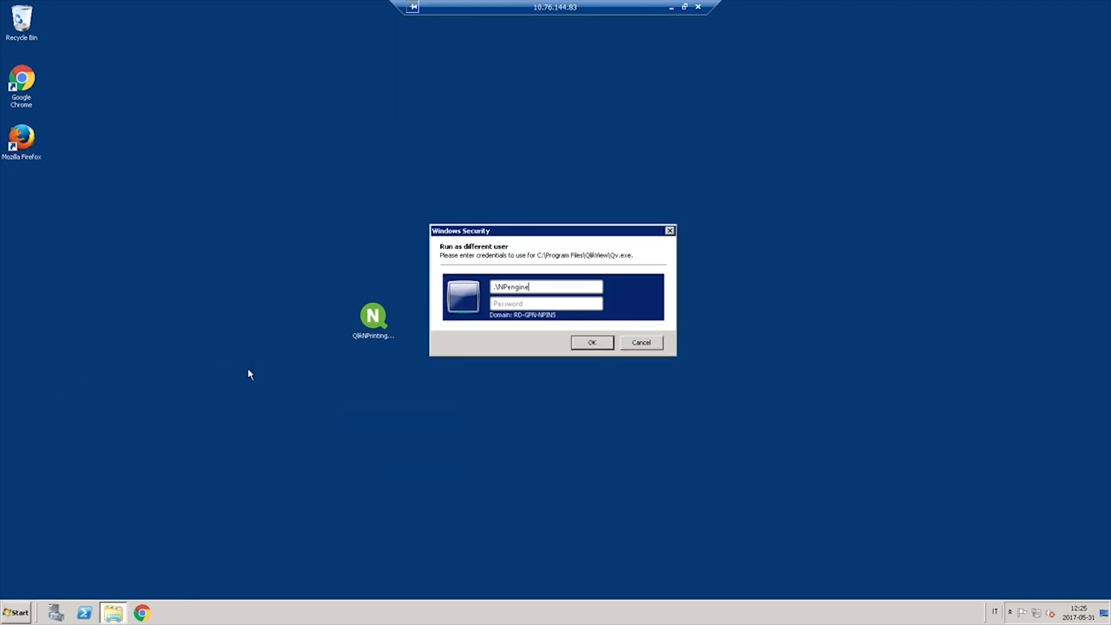
pyautogui.click(591, 342)
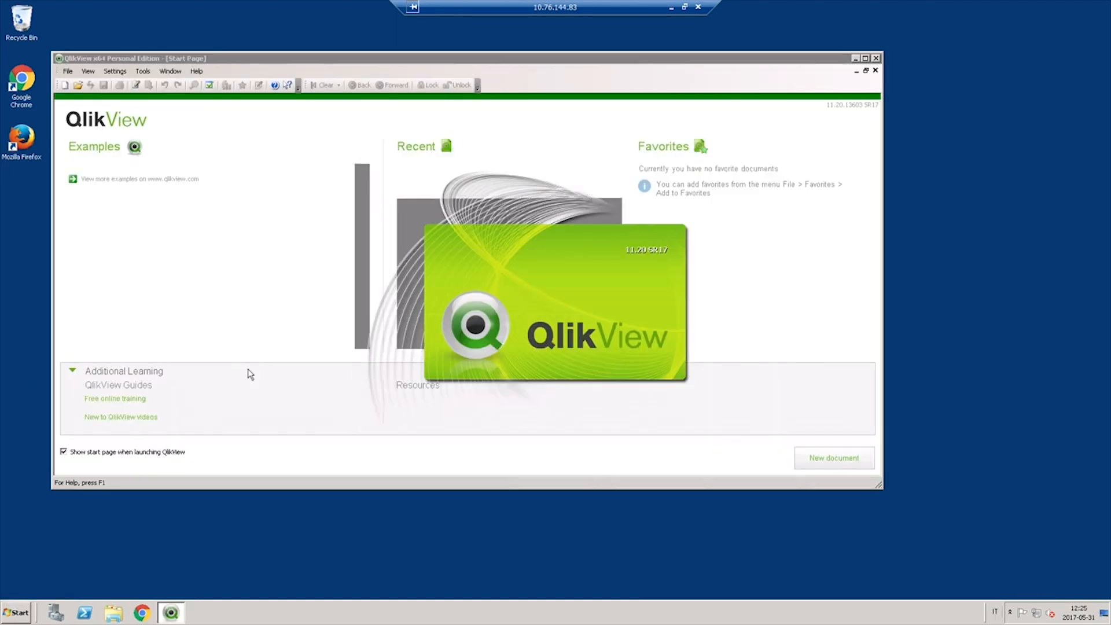
# Enter the license key under User Preferences, accept the agreement, and confirm successful validation
pyautogui.click(115, 70)
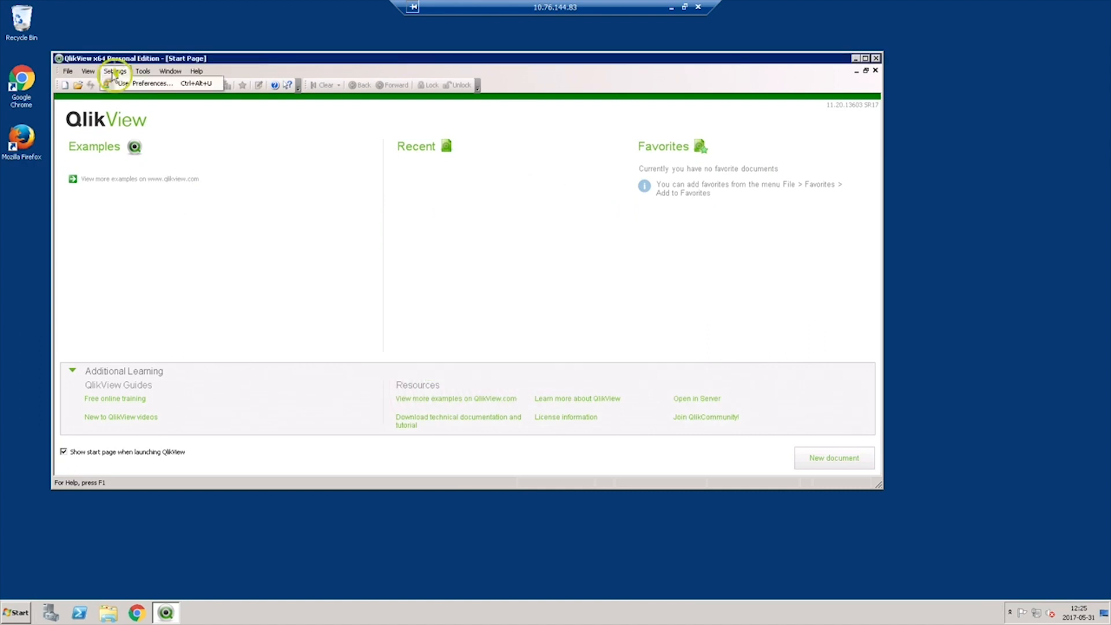
pyautogui.click(152, 83)
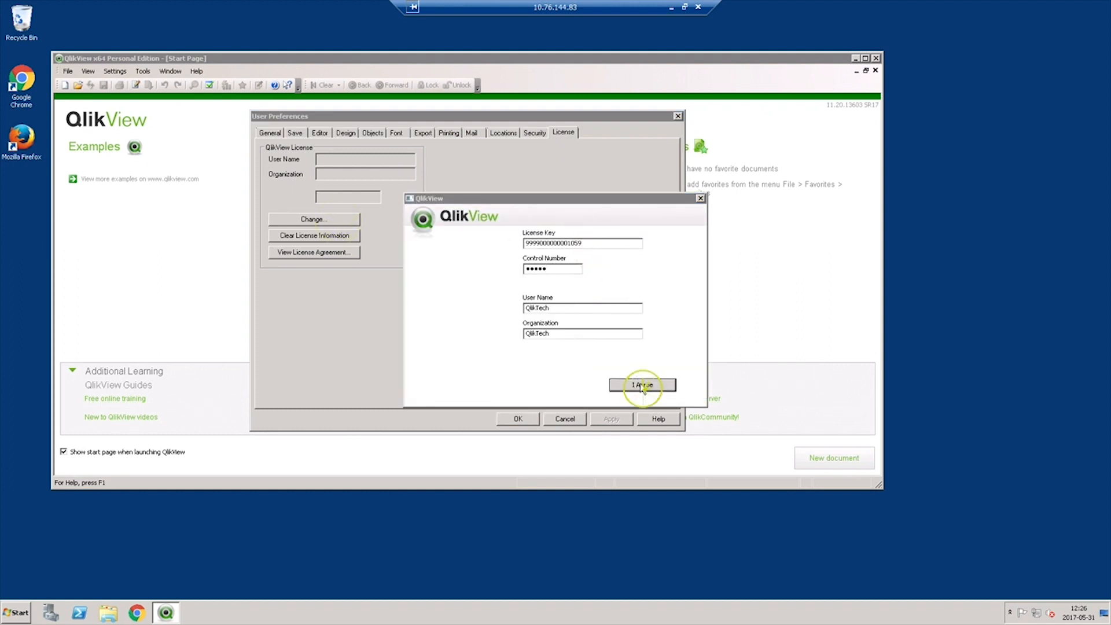
pyautogui.click(641, 385)
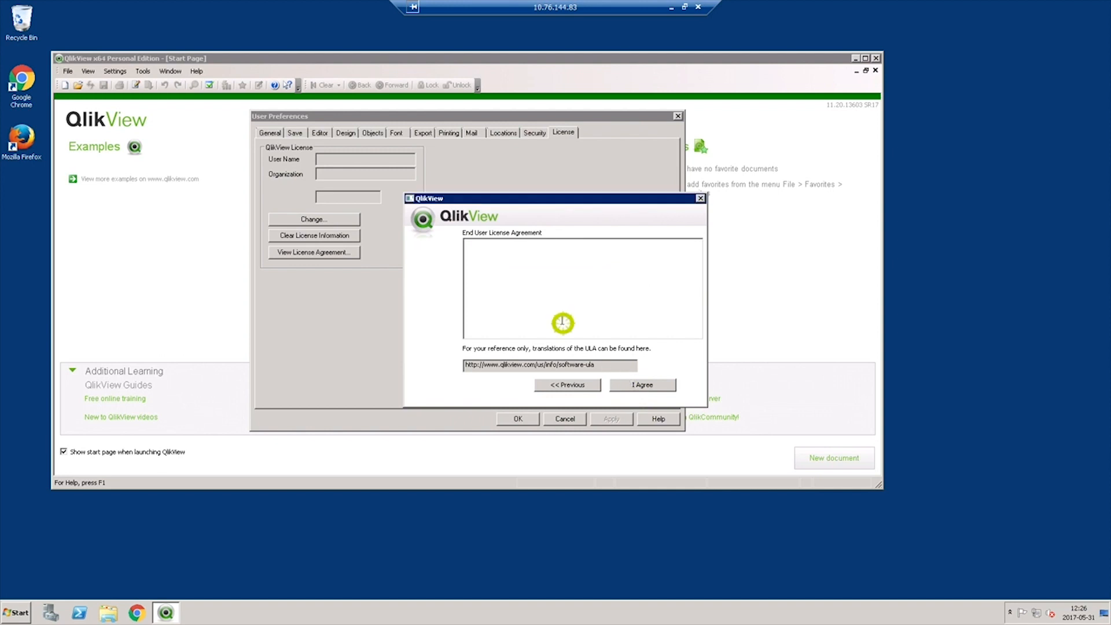
pyautogui.click(641, 385)
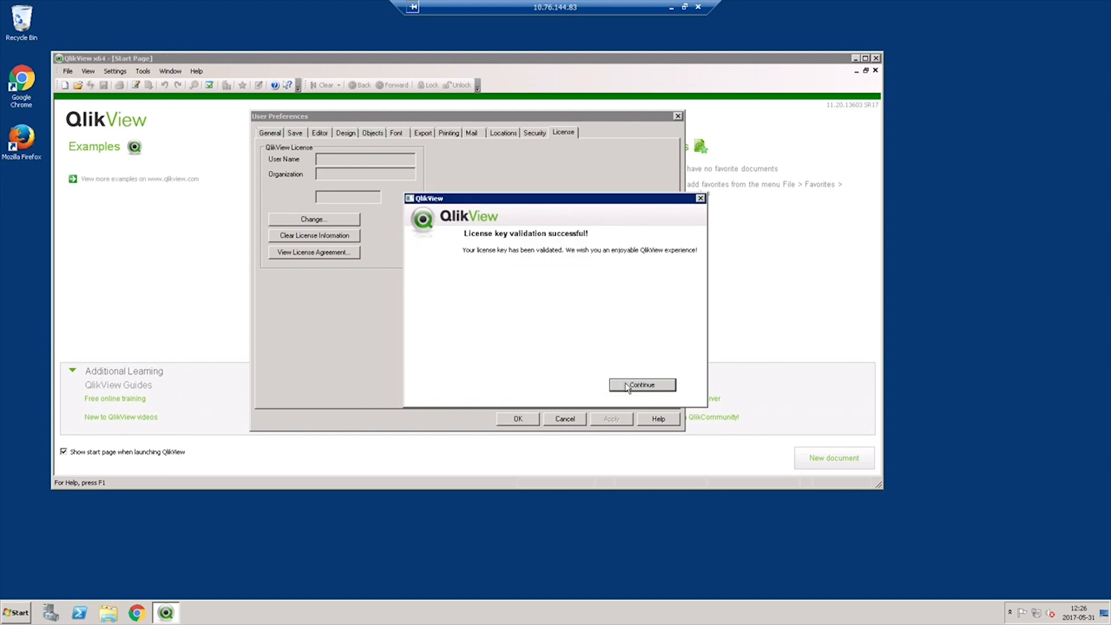
pyautogui.click(642, 385)
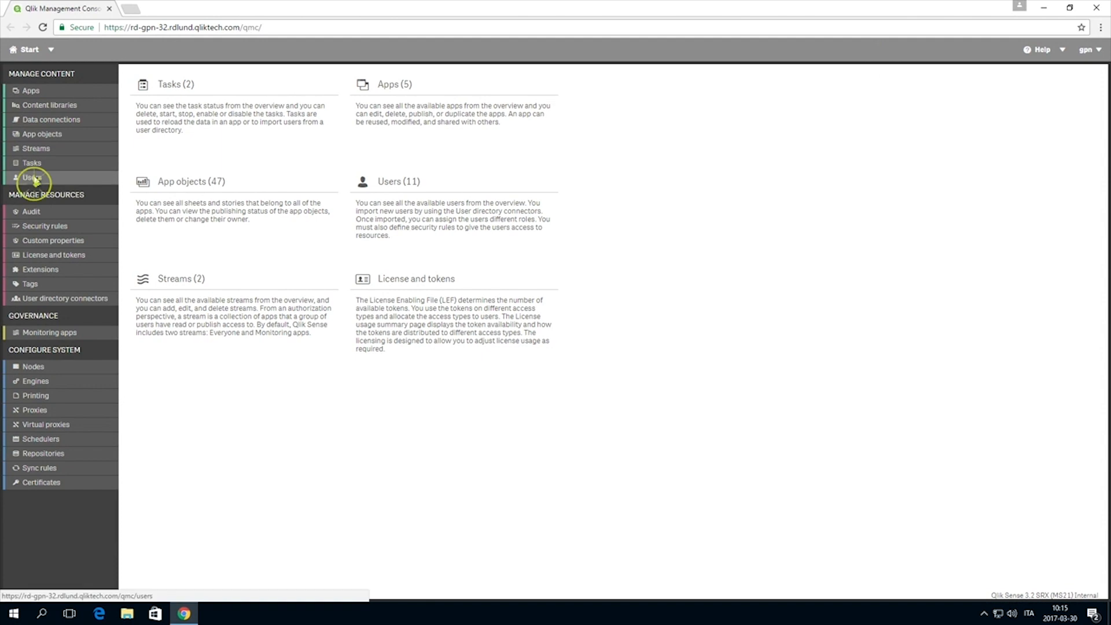
# Switch from the QMC browser to the remote server desktop with the NPrinting installer
pyautogui.click(32, 177)
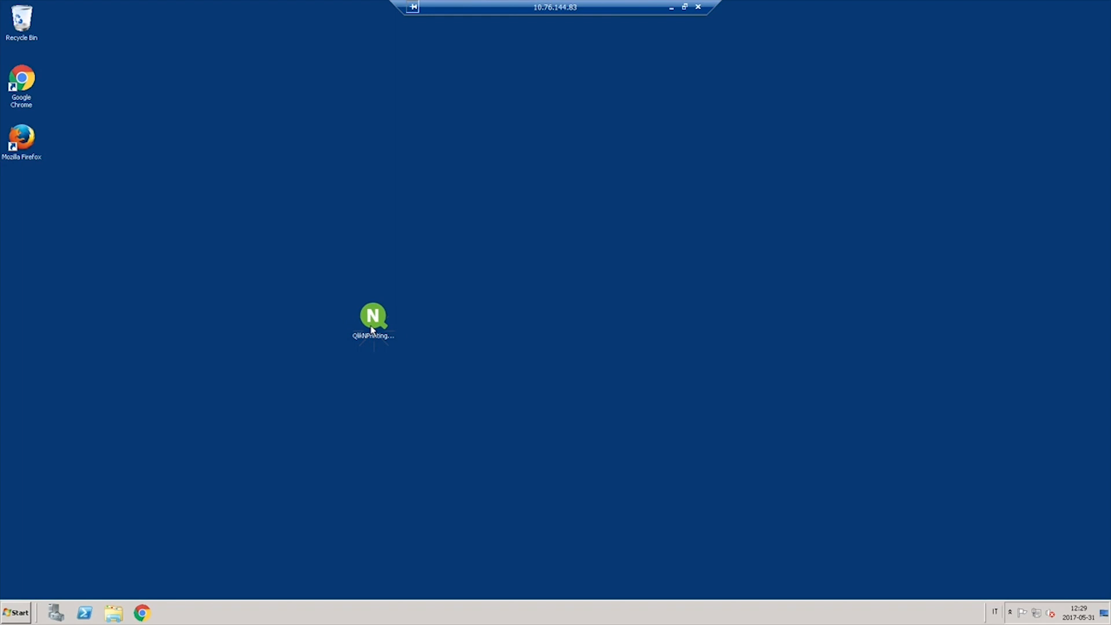
# Run the NPrinting Engine installer, accept the license, and verify the 'qts' service account credentials
pyautogui.doubleClick(373, 317)
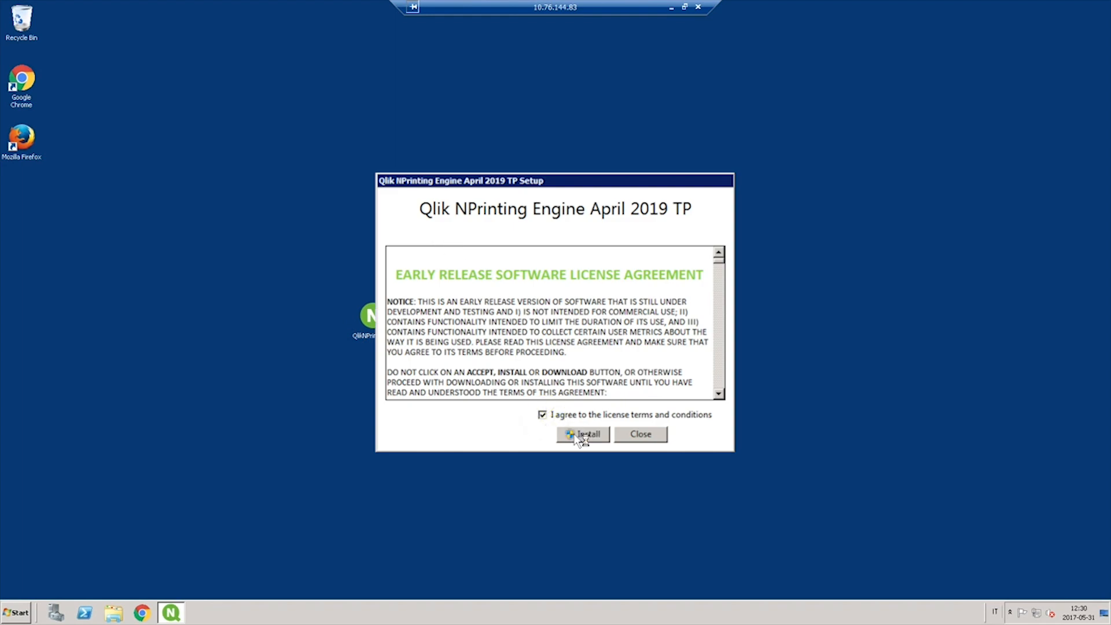
pyautogui.click(582, 433)
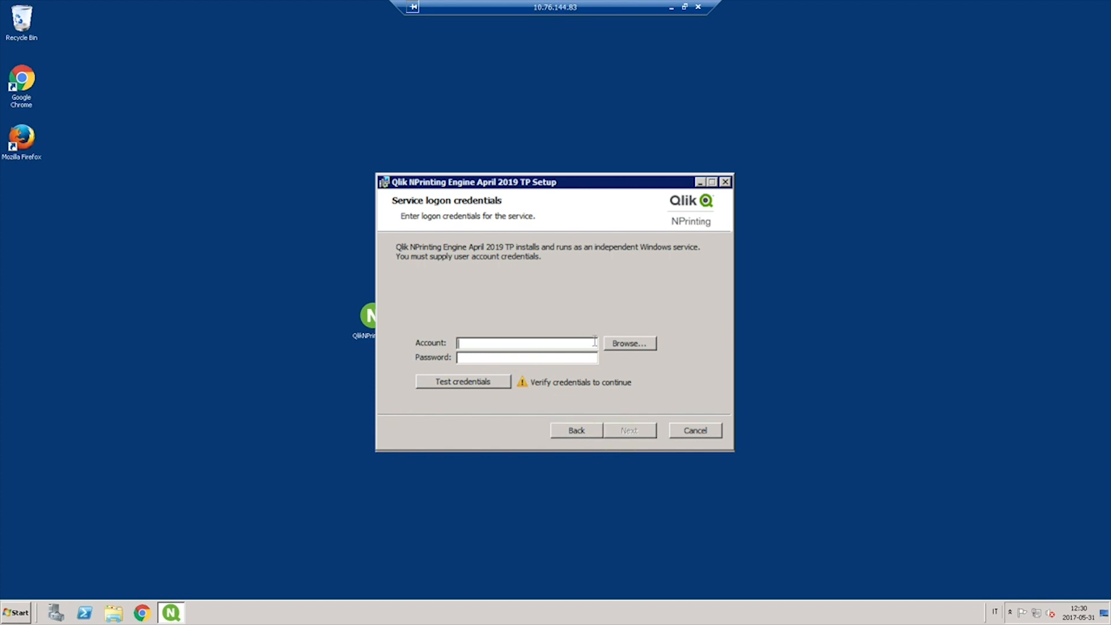
pyautogui.write('qtsel\\gpn')
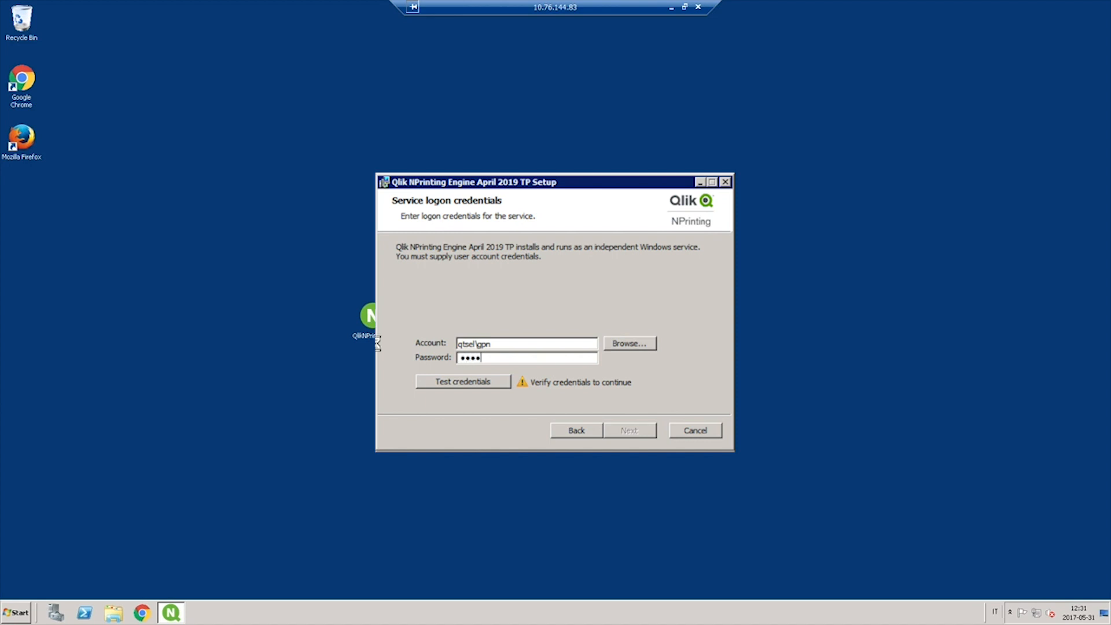
pyautogui.click(462, 381)
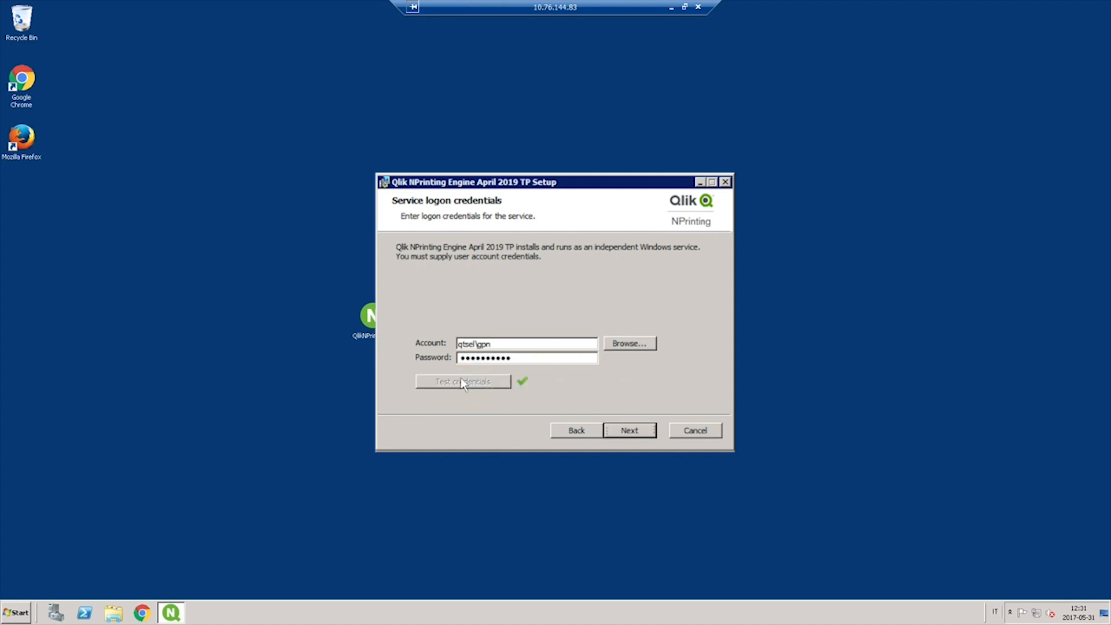
pyautogui.click(629, 430)
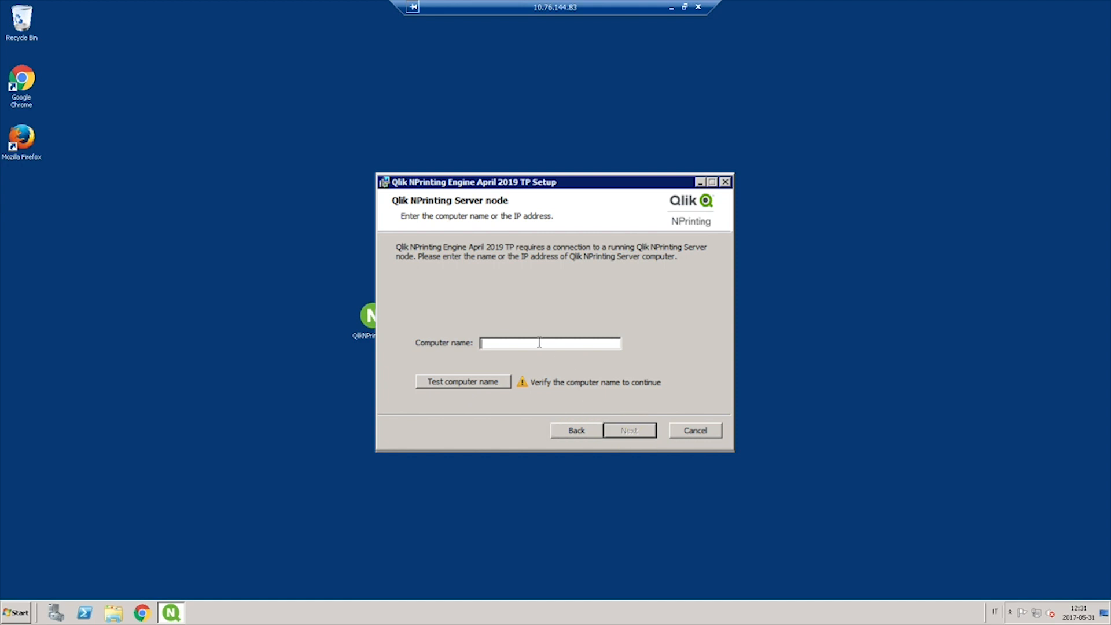
# Enter and verify the NPrinting Server computer name (RD-NP), then set the certificate password
pyautogui.write('RD-GPN-')
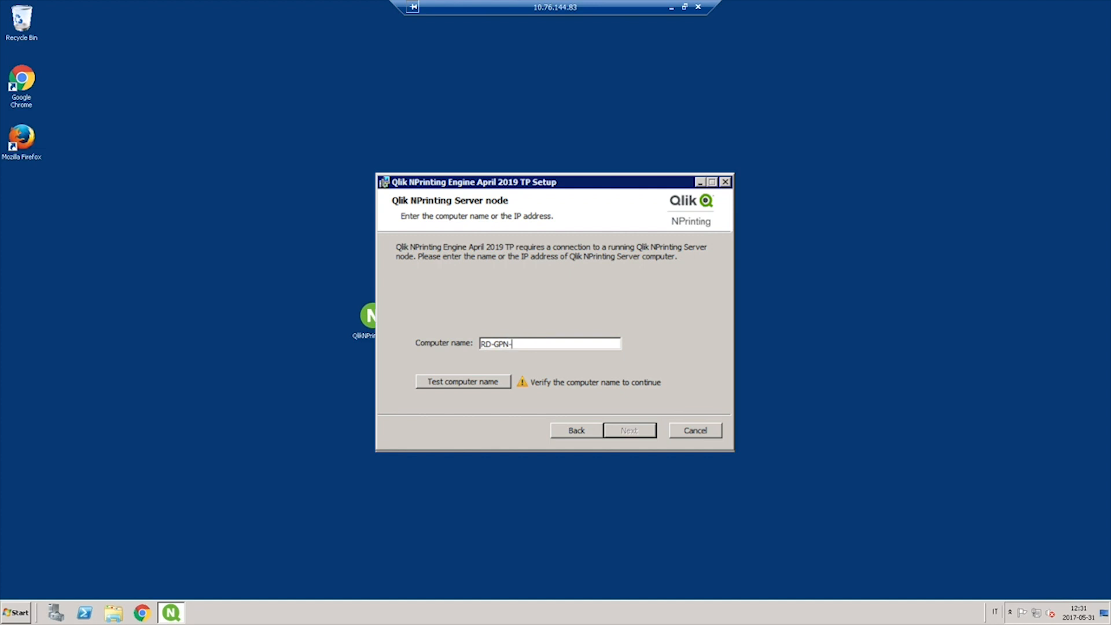
pyautogui.write('NPrintin')
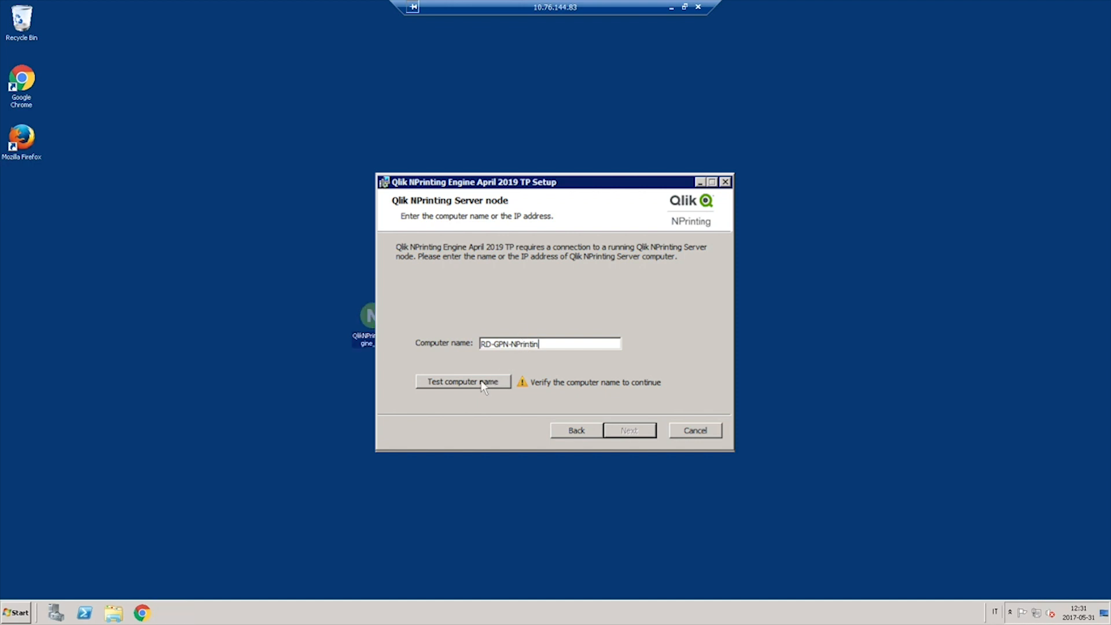
pyautogui.click(463, 381)
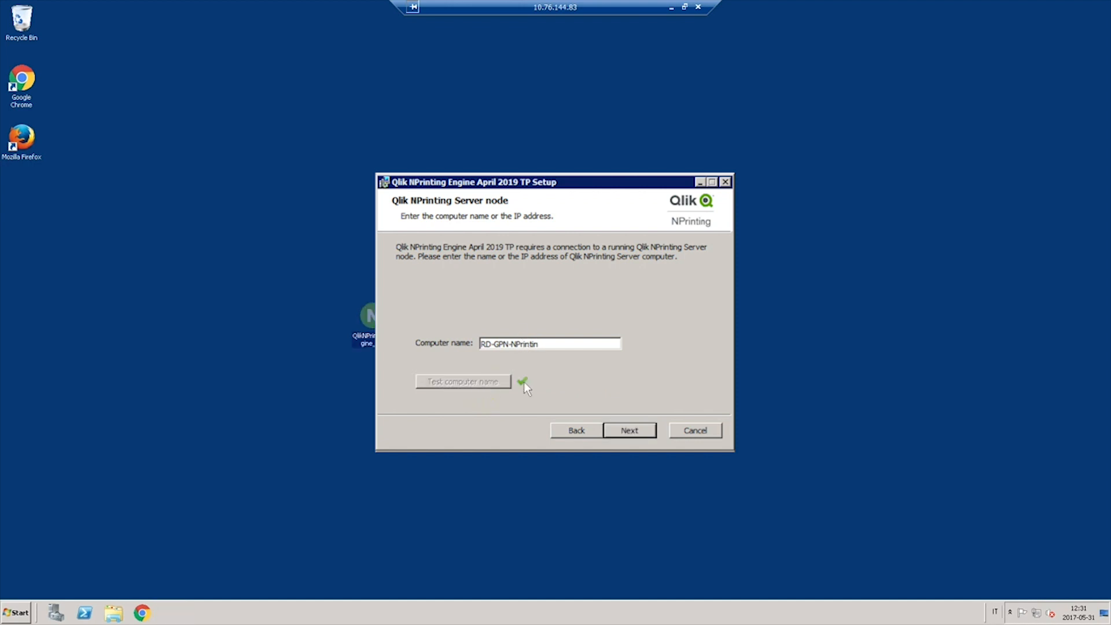
pyautogui.click(629, 430)
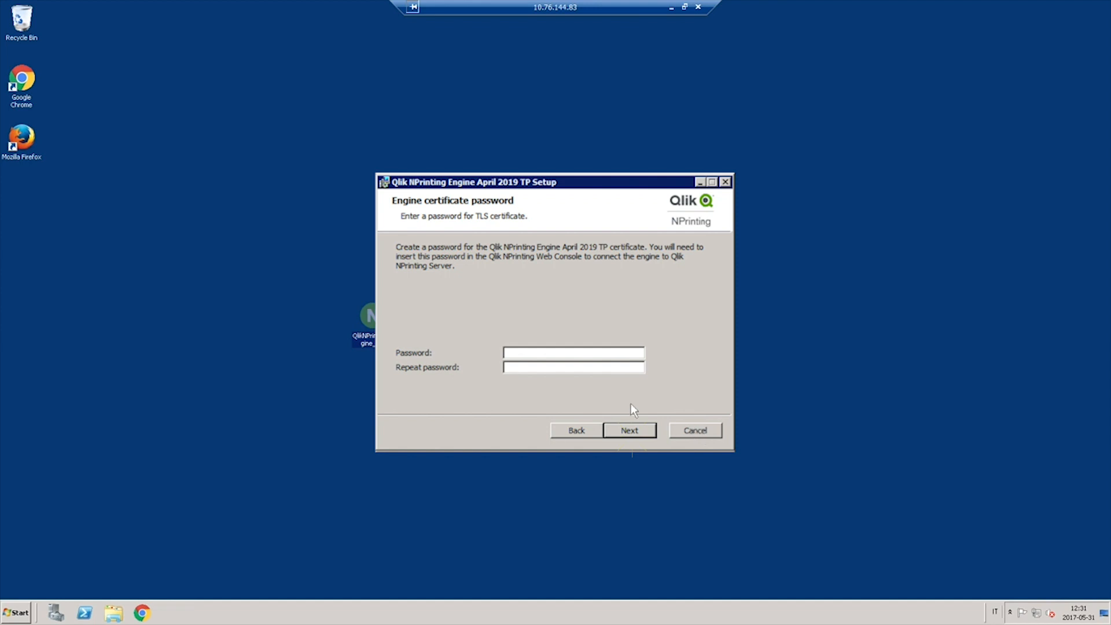
pyautogui.click(572, 353)
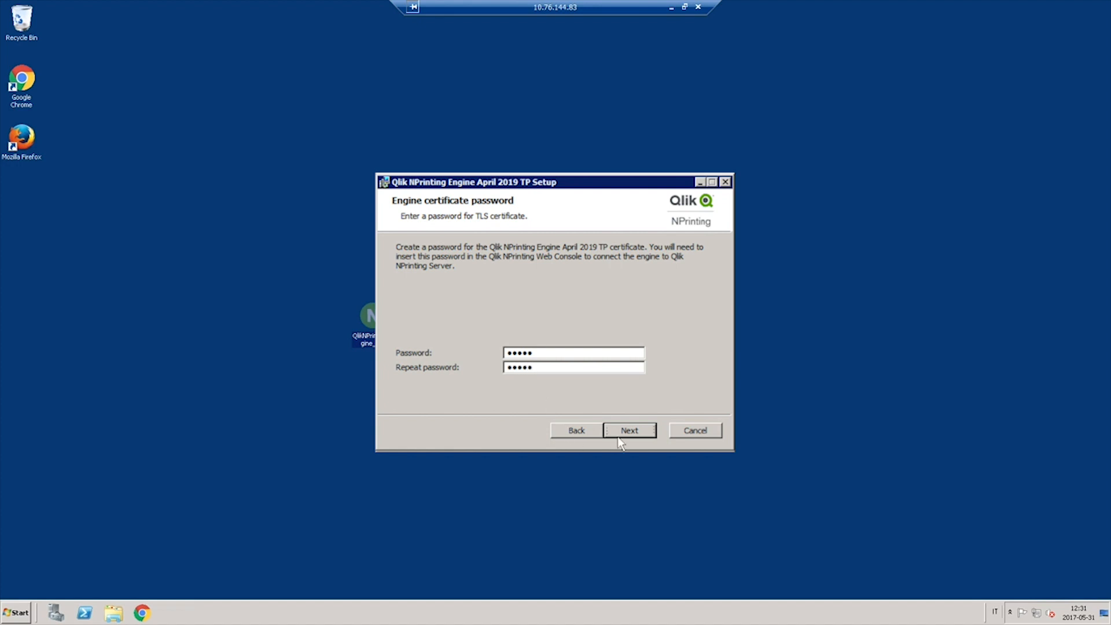
pyautogui.click(629, 430)
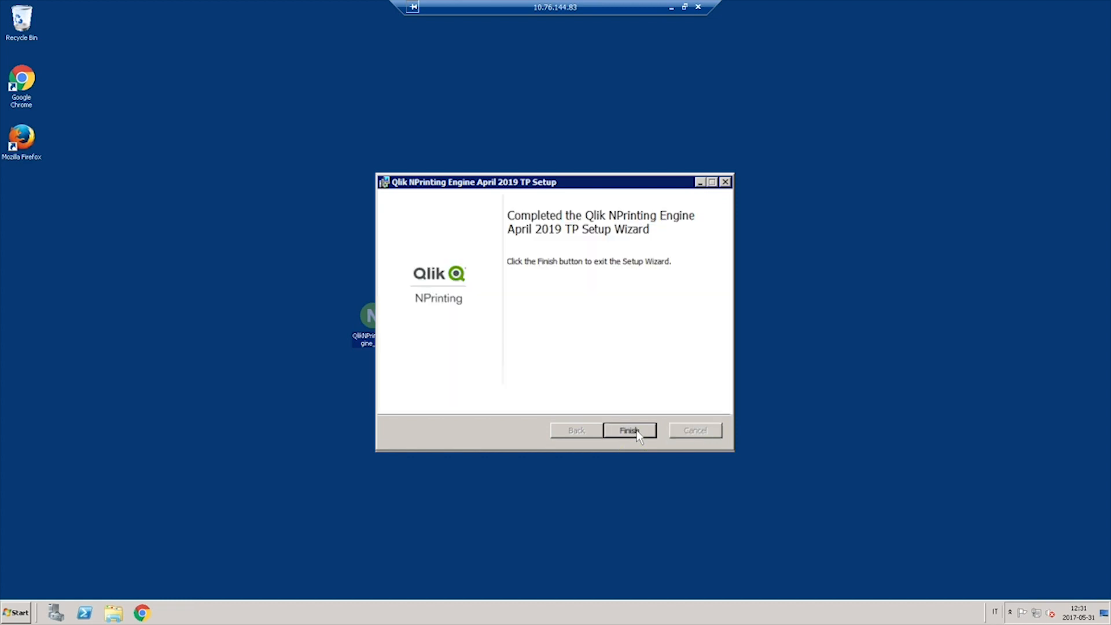
# Finish the setup wizard and search the Start menu for 'fire'
pyautogui.click(629, 430)
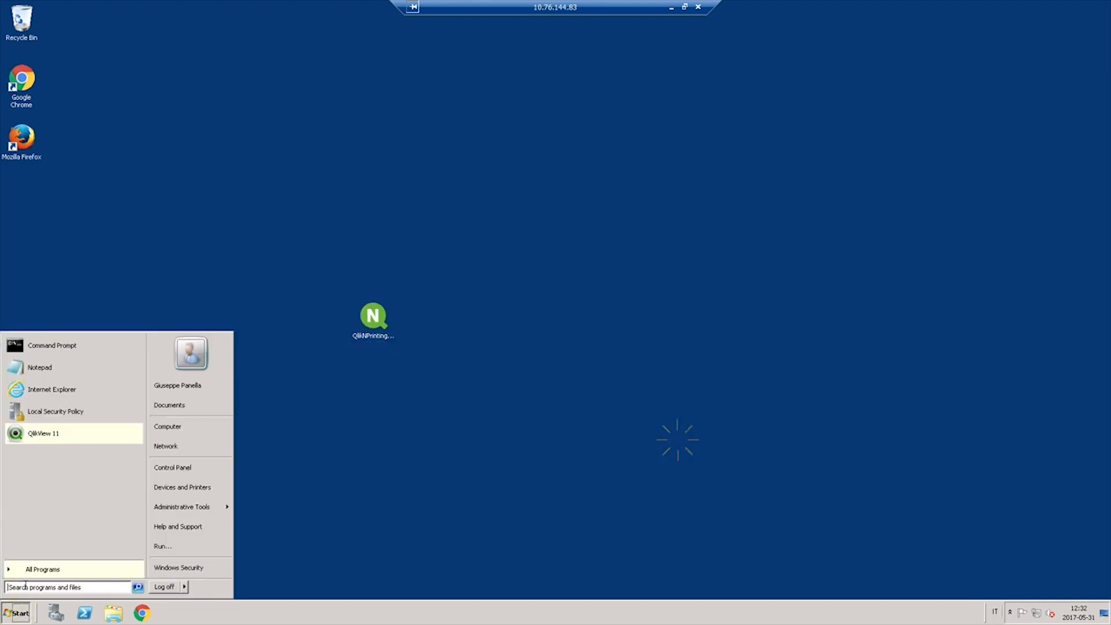
pyautogui.write('fire')
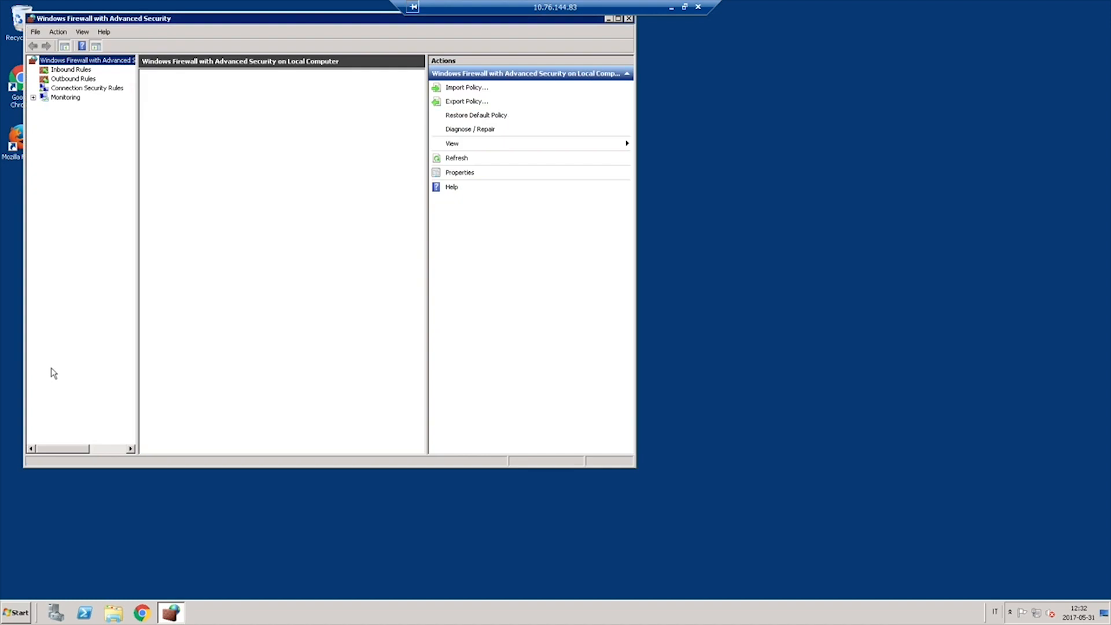
# Add an allowing outbound TCP port rule for all profiles named 'Outbound port for Qlik NPrinting'
pyautogui.click(73, 78)
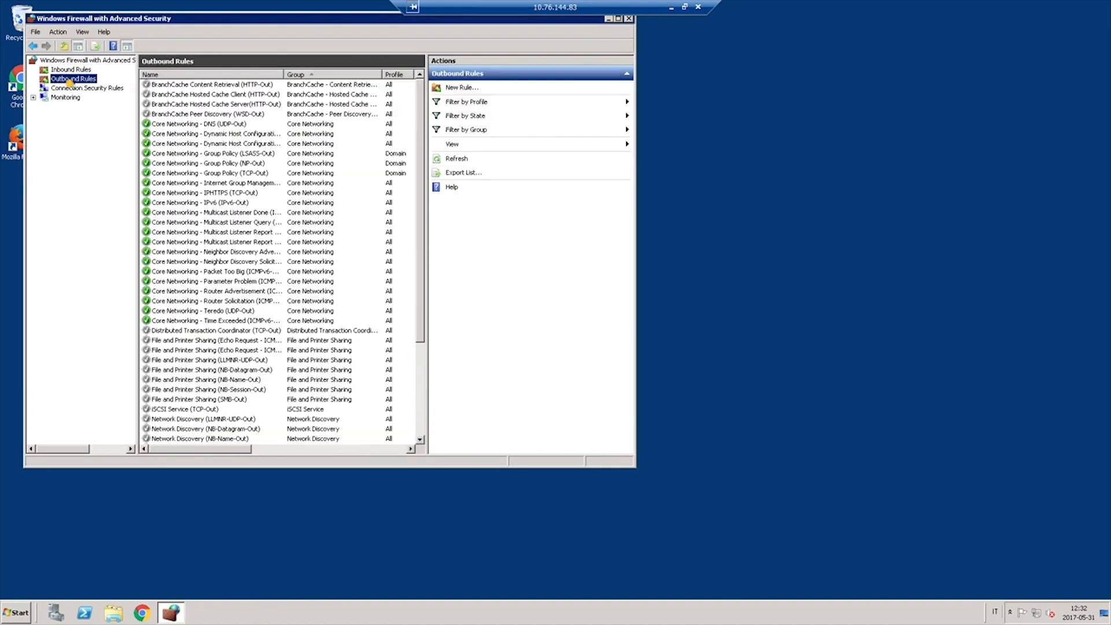
pyautogui.click(461, 88)
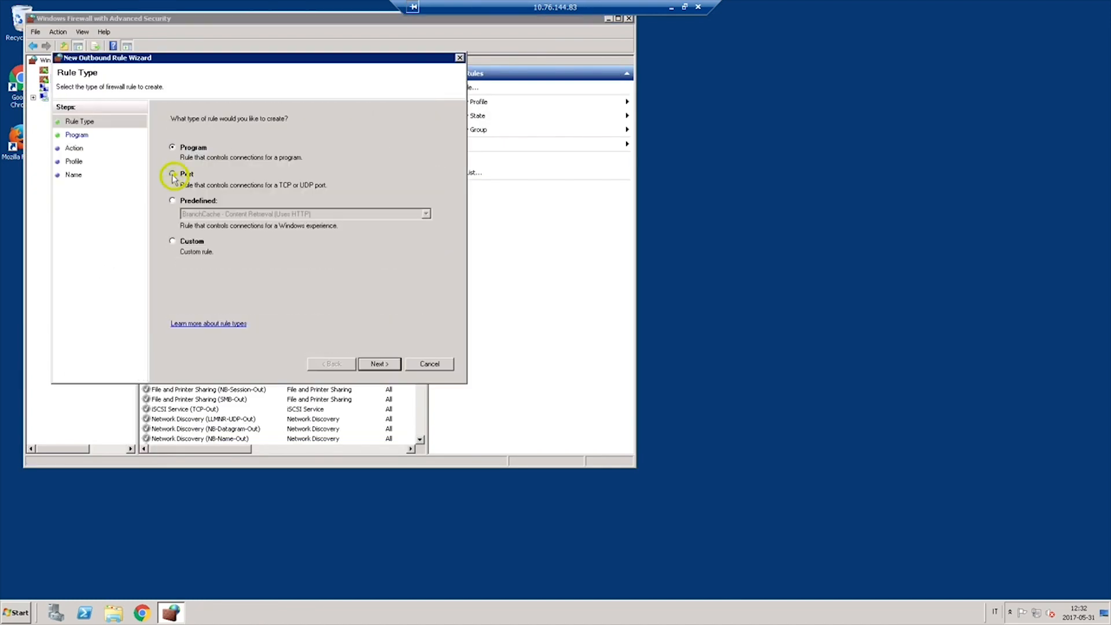
pyautogui.click(379, 363)
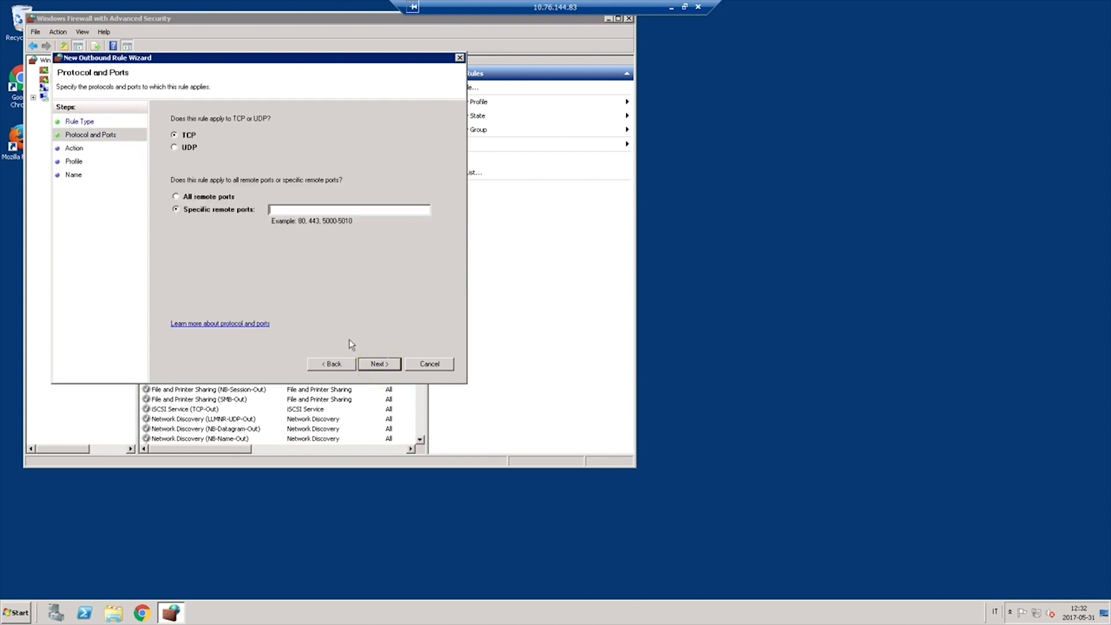
pyautogui.click(379, 363)
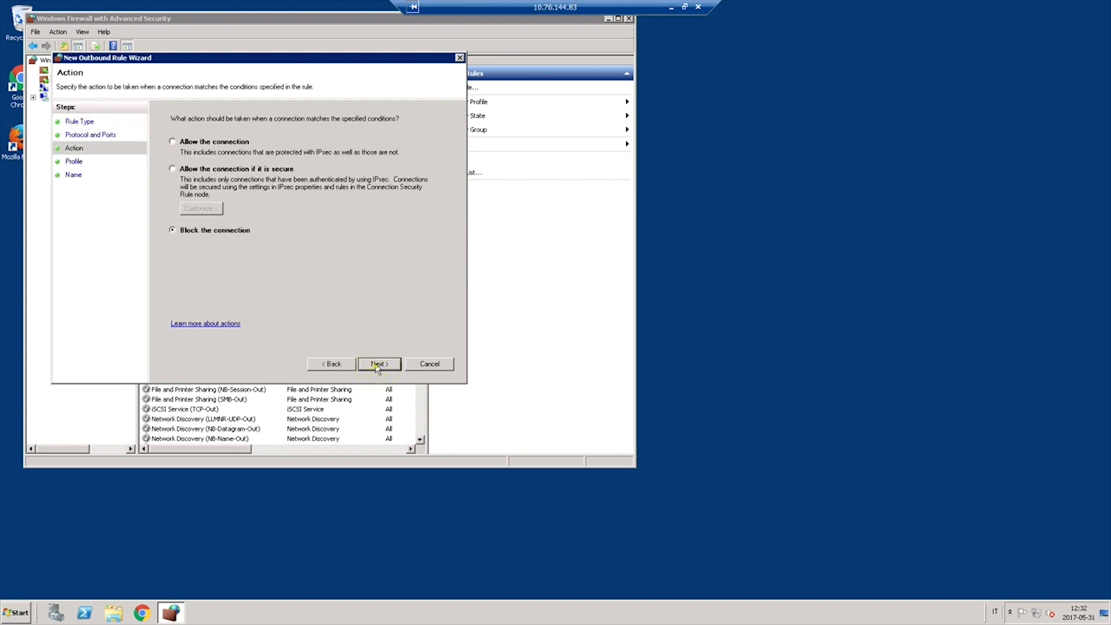
pyautogui.click(172, 141)
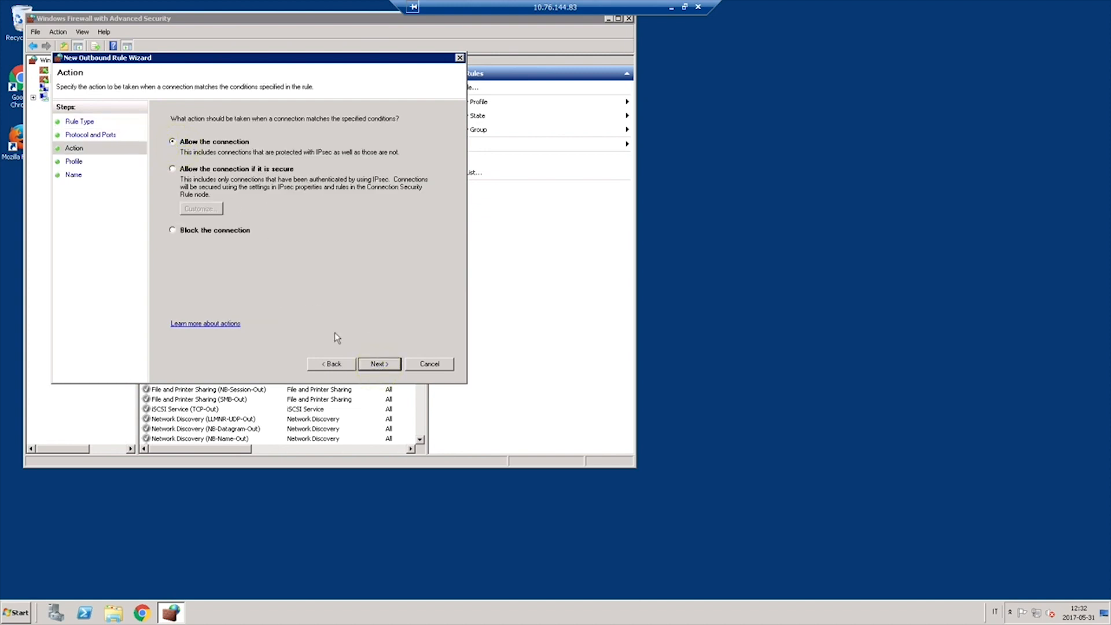
pyautogui.click(379, 364)
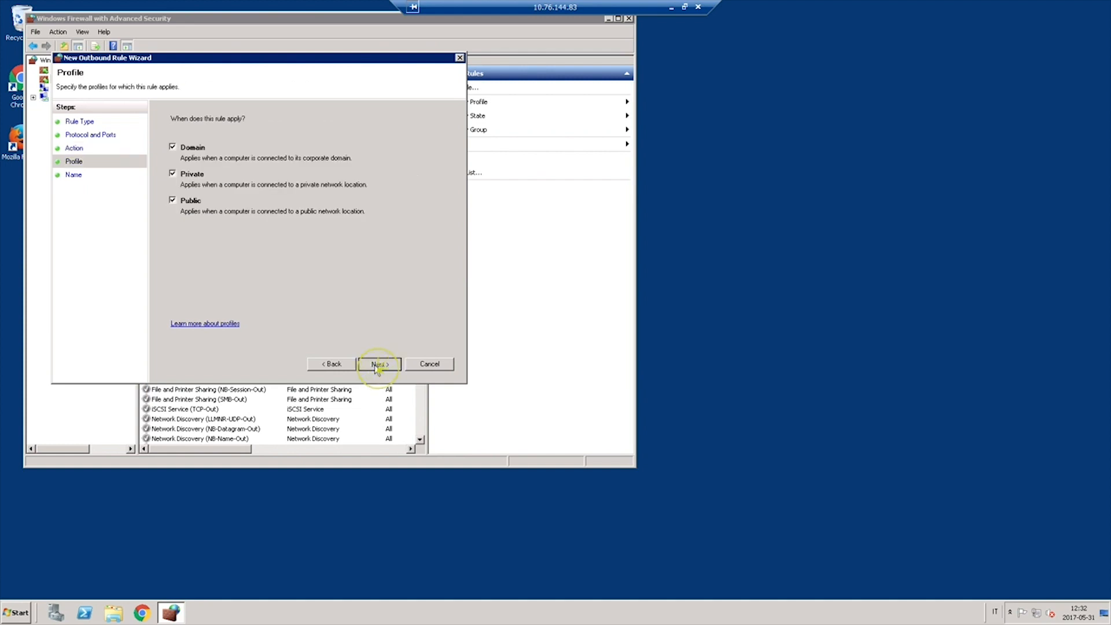
pyautogui.click(378, 363)
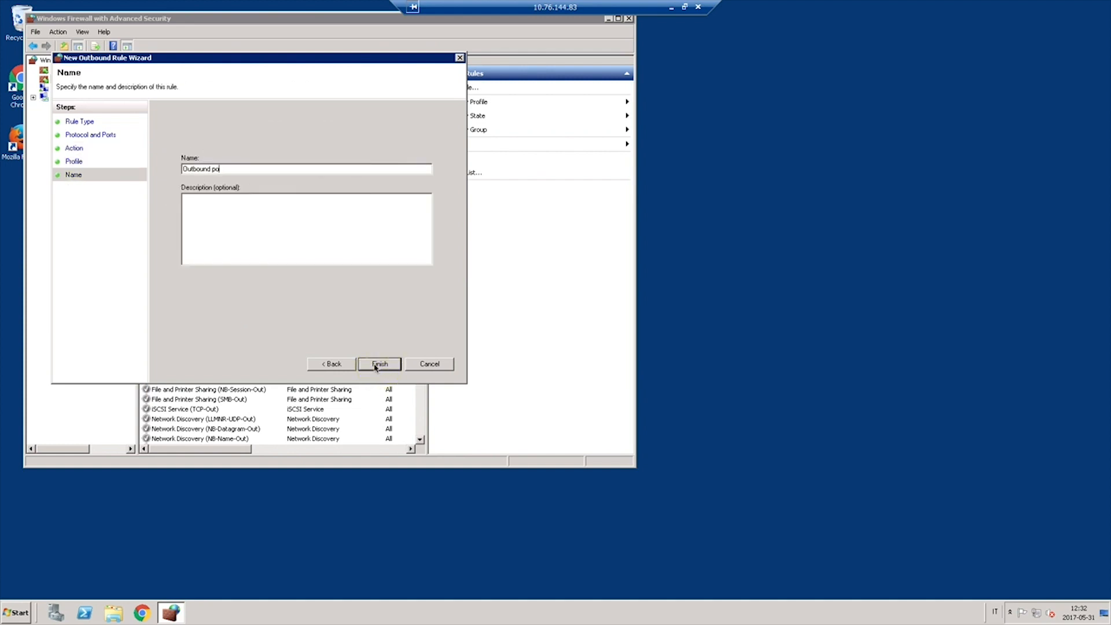
pyautogui.write('rt for Qlik NPrinting')
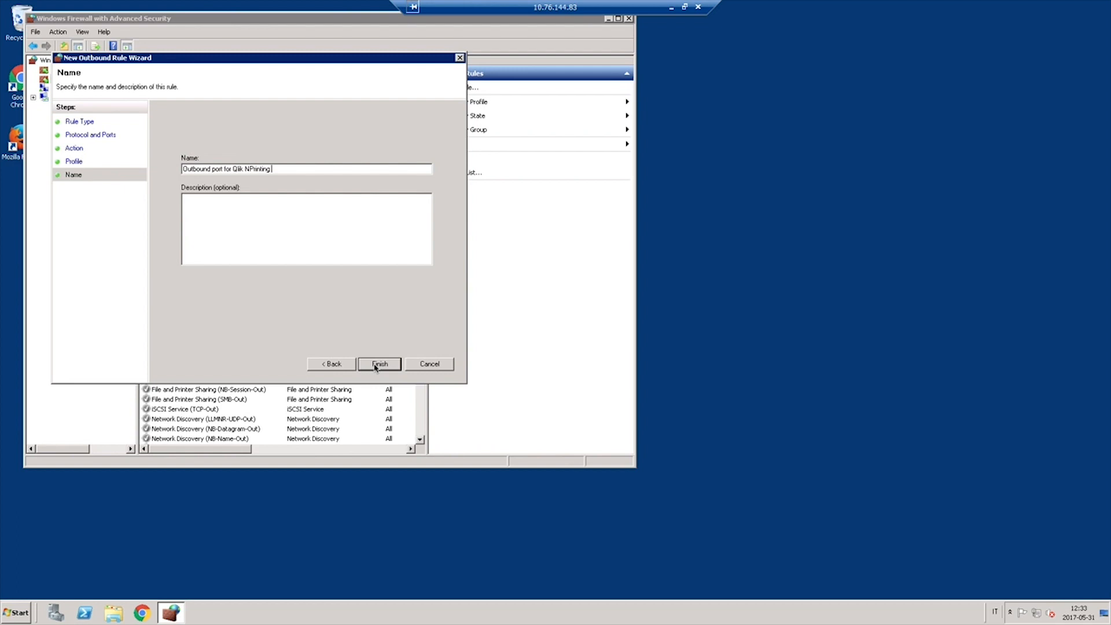
pyautogui.click(379, 363)
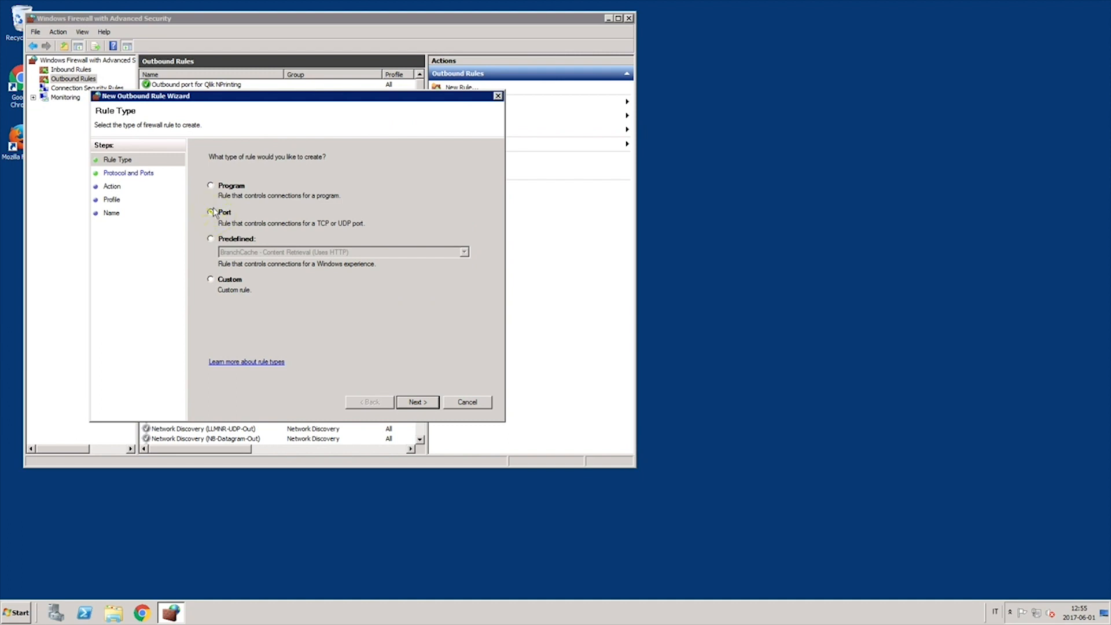
# Allow outbound remote ports 4242, 4243 in a rule named 'Ports for Qlik Sense connection'
pyautogui.click(417, 402)
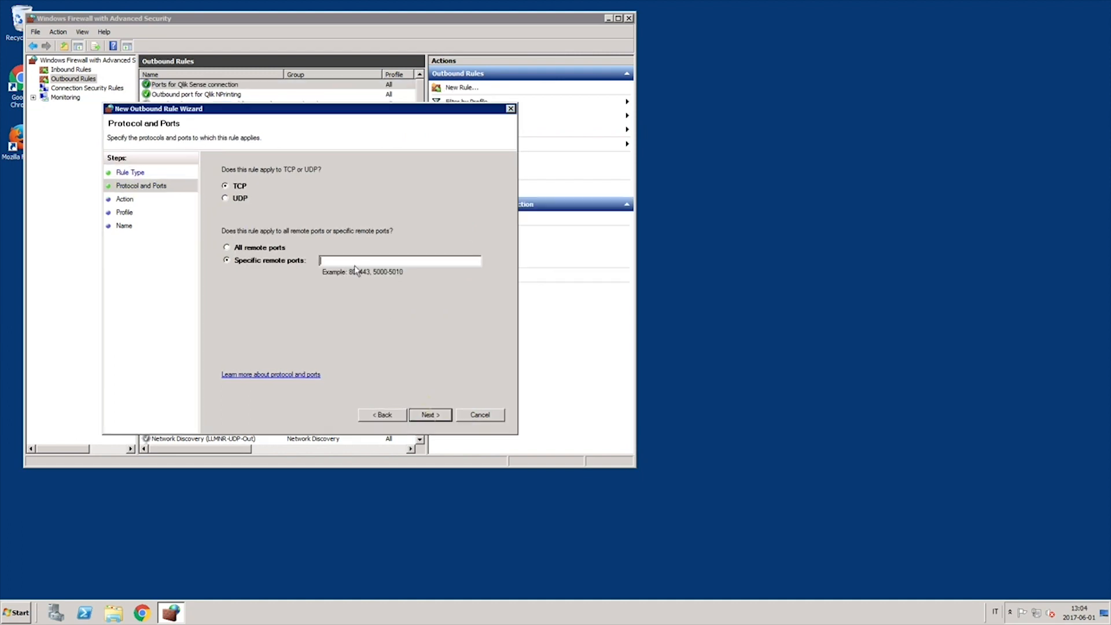
pyautogui.write('4242')
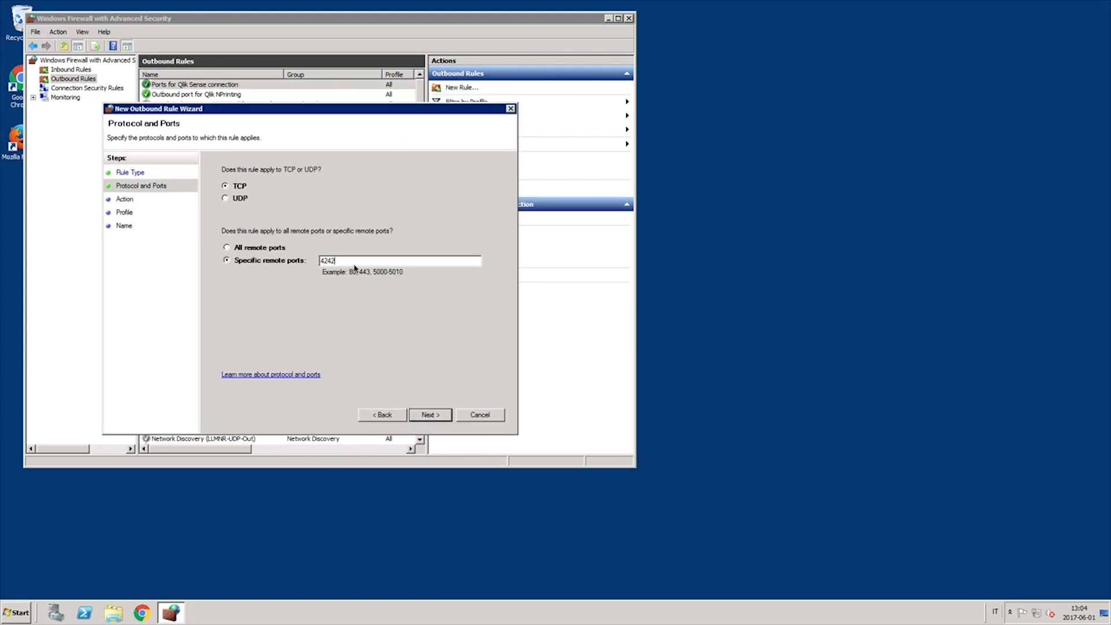
pyautogui.write(', 4243')
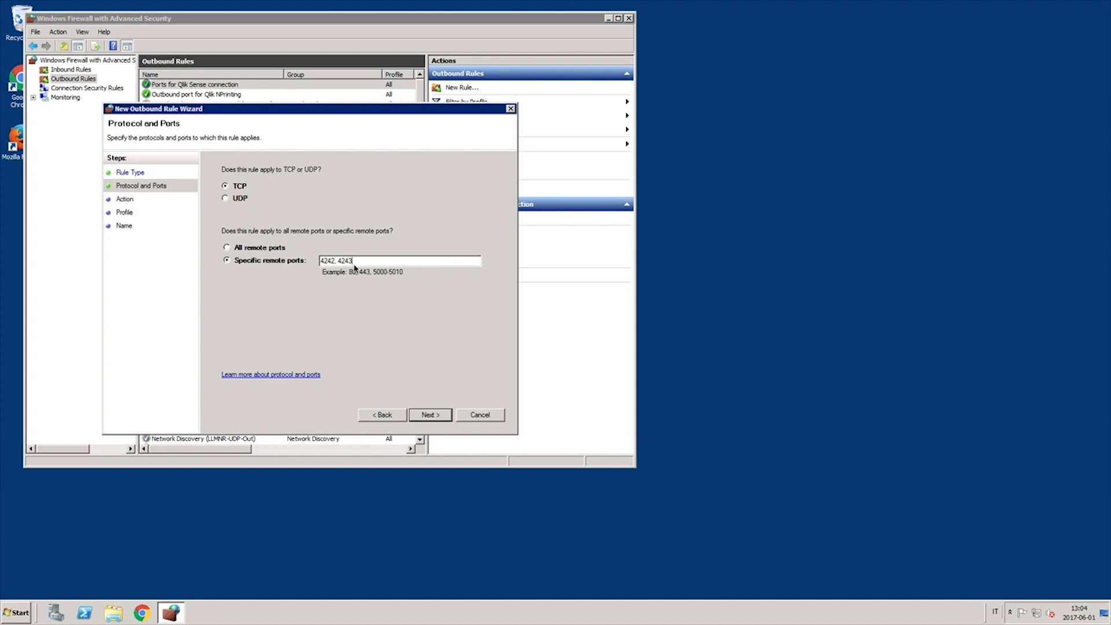
pyautogui.click(429, 414)
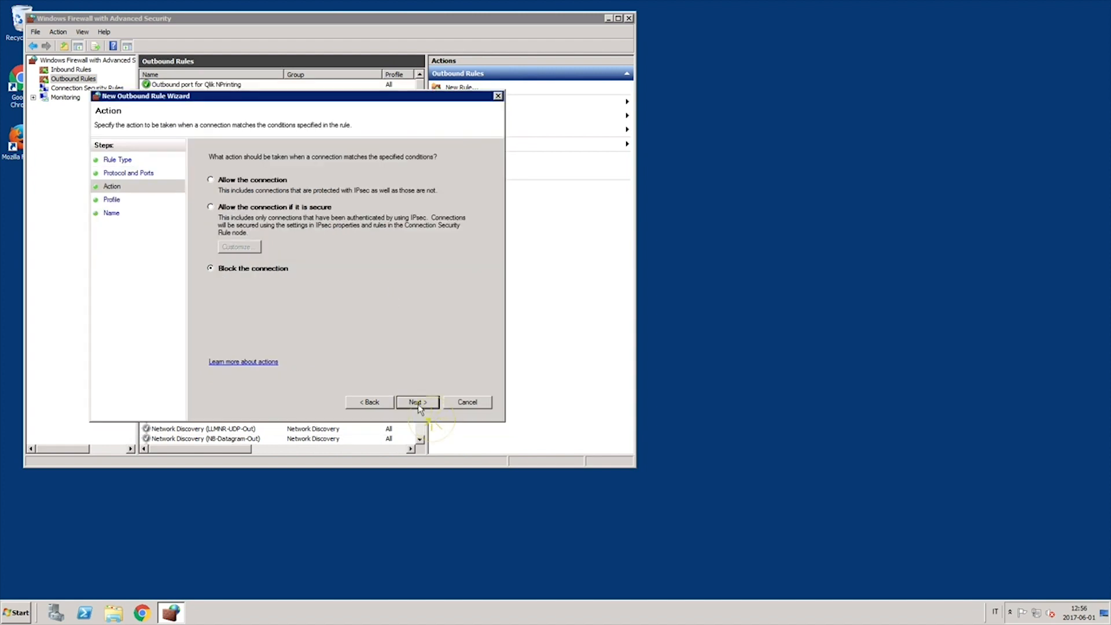
pyautogui.click(210, 179)
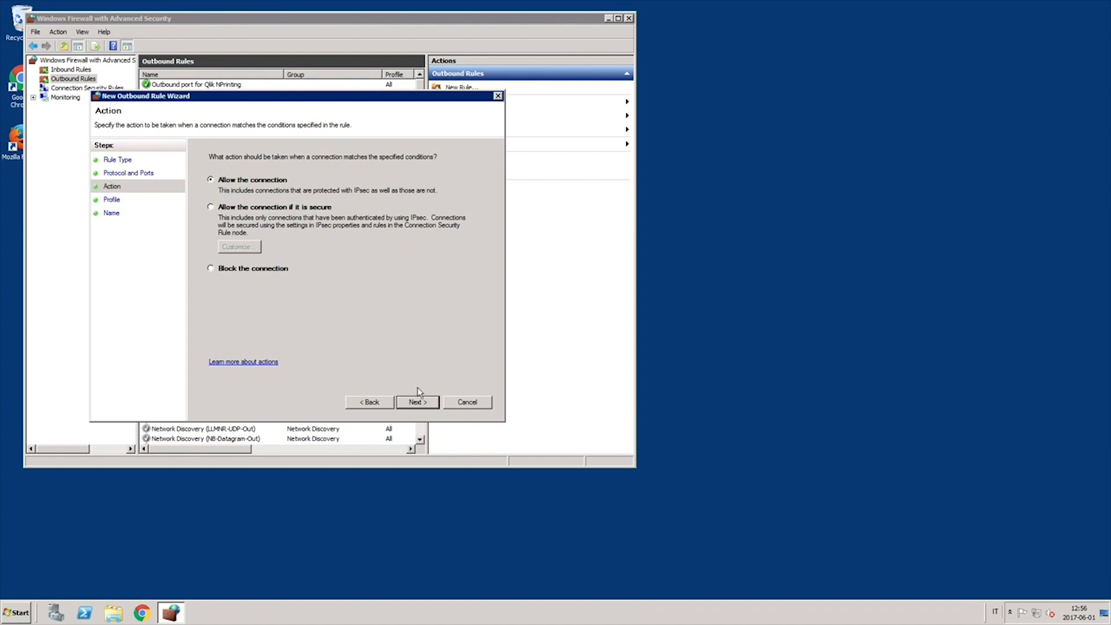
pyautogui.click(417, 401)
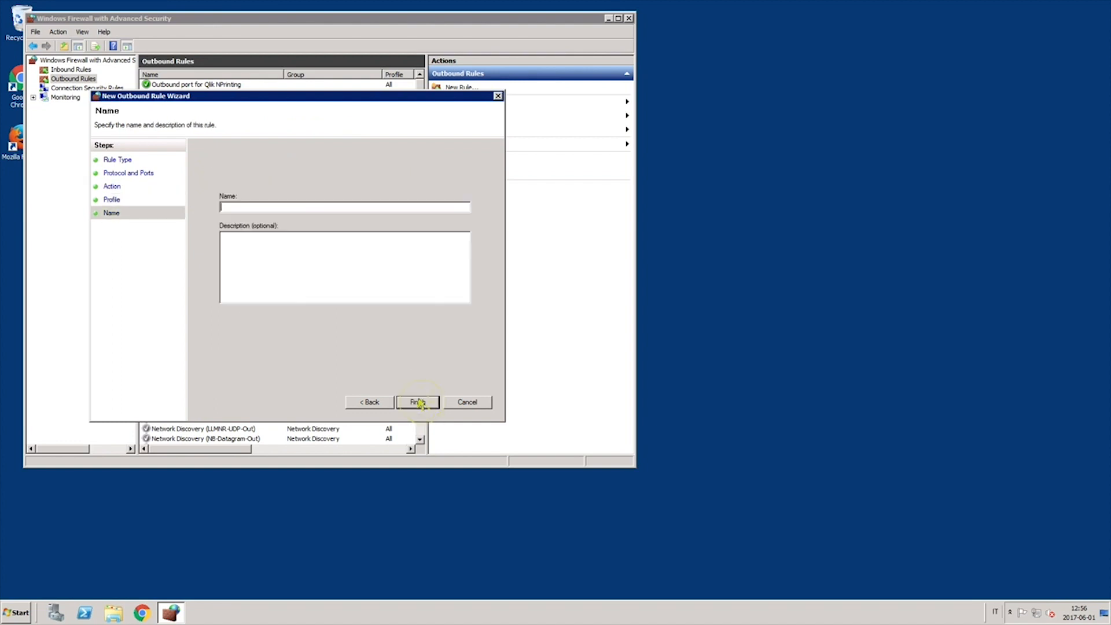
pyautogui.write('Ports for Qlik Sense conne')
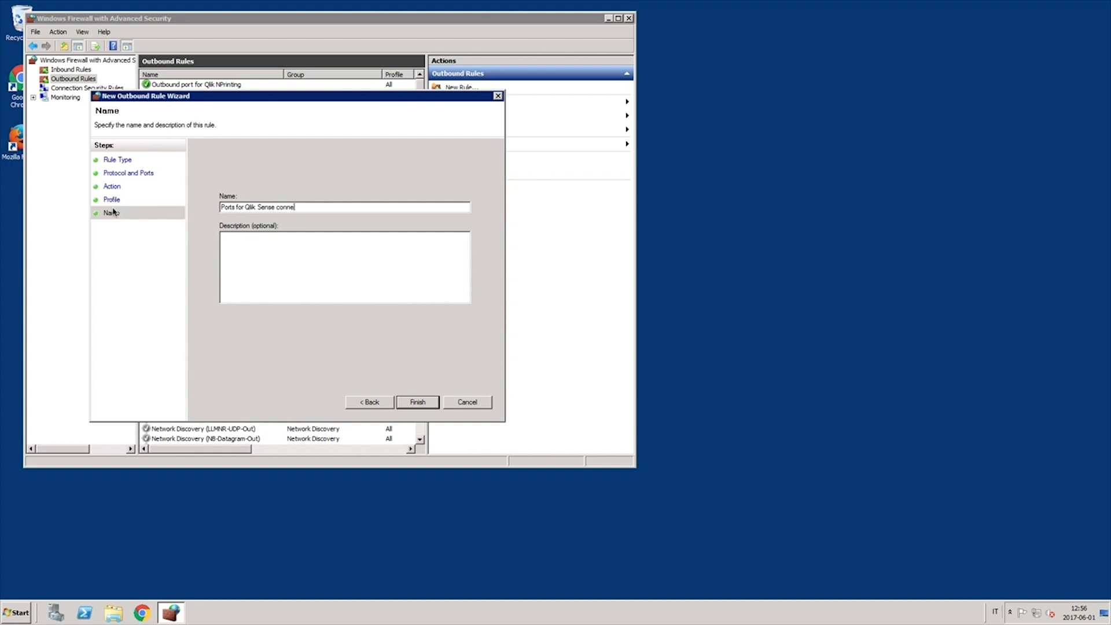
pyautogui.write('ction')
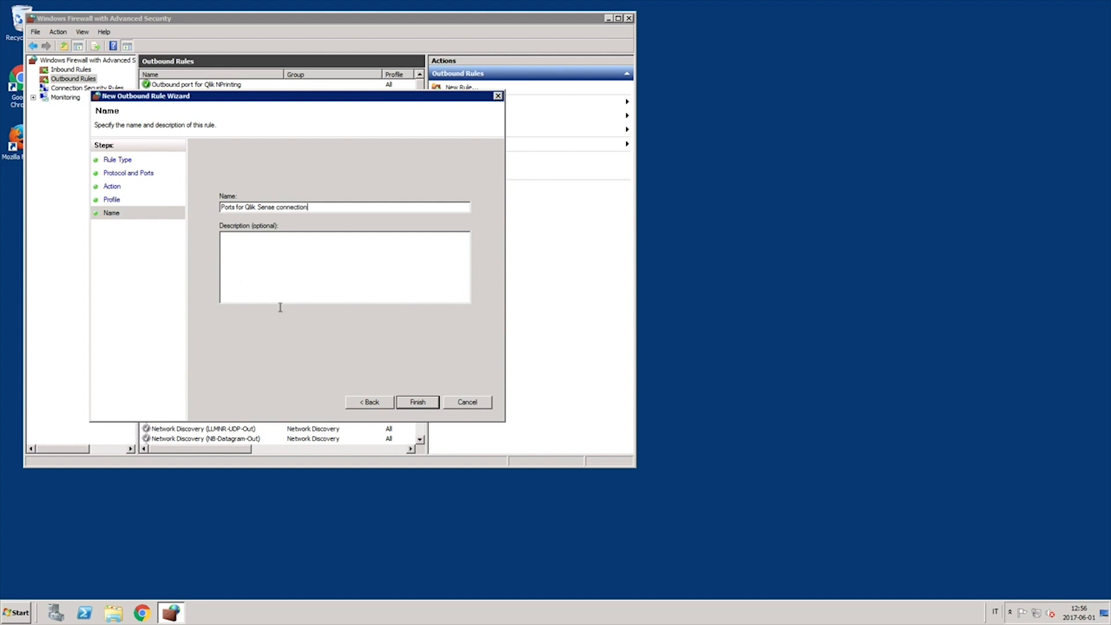
pyautogui.click(416, 401)
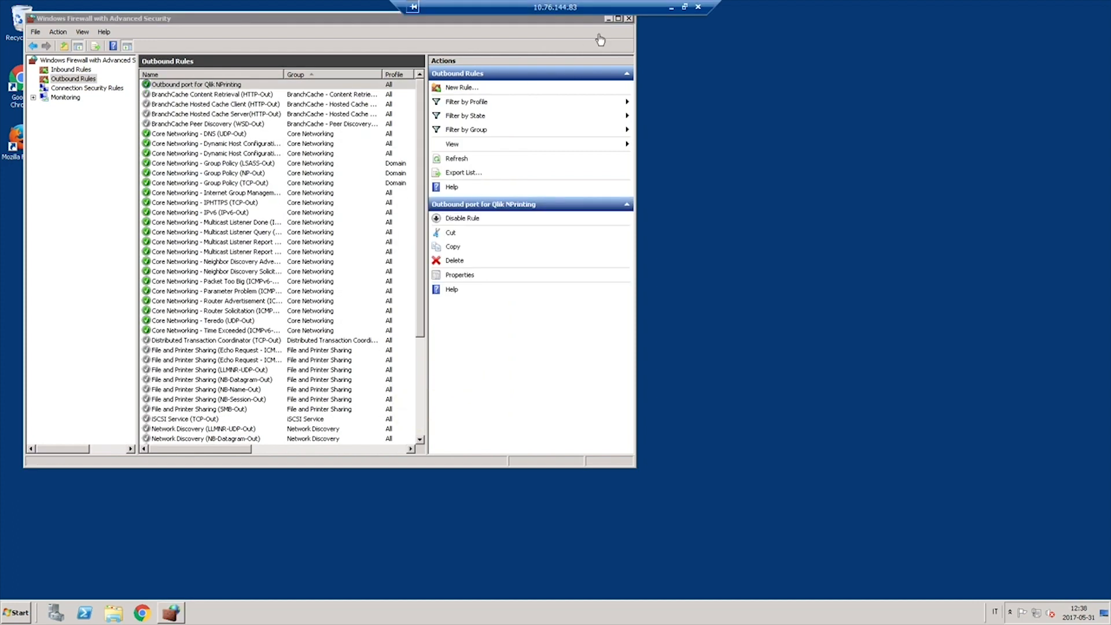
# From Admin > Engine manager, add an engine named 'Engine' at address RD-GPN-NPRINTIN
pyautogui.click(628, 17)
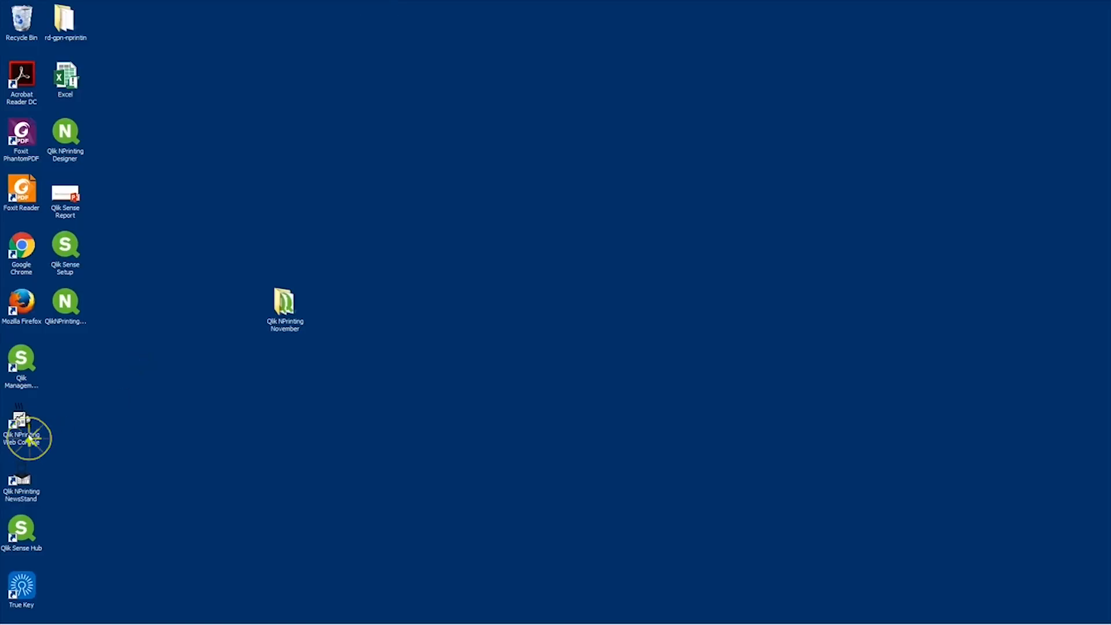
pyautogui.click(458, 54)
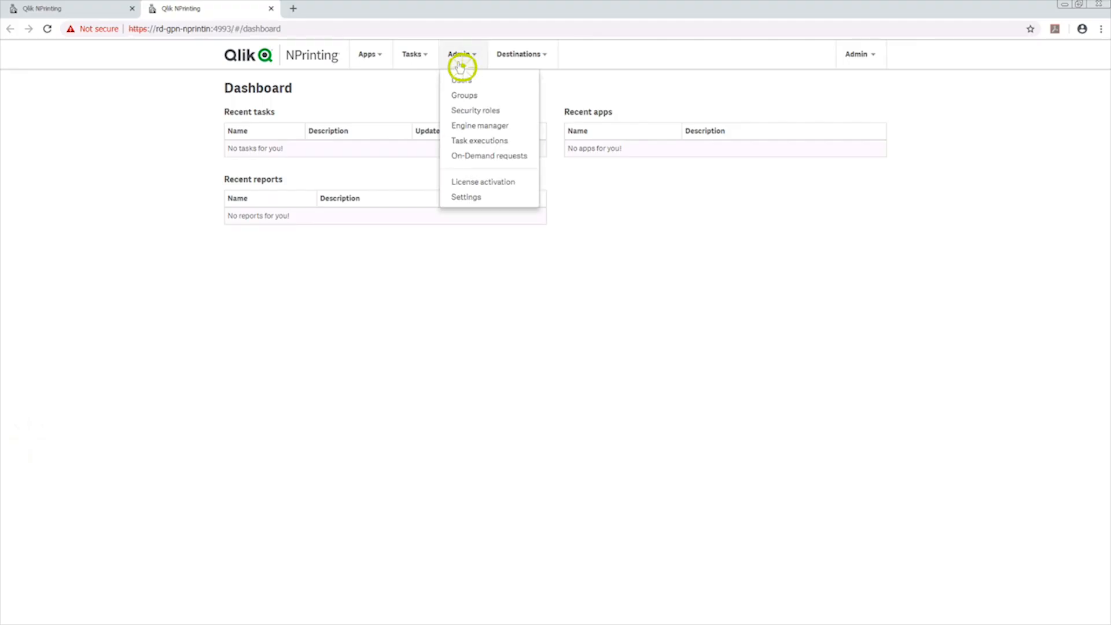
pyautogui.click(479, 126)
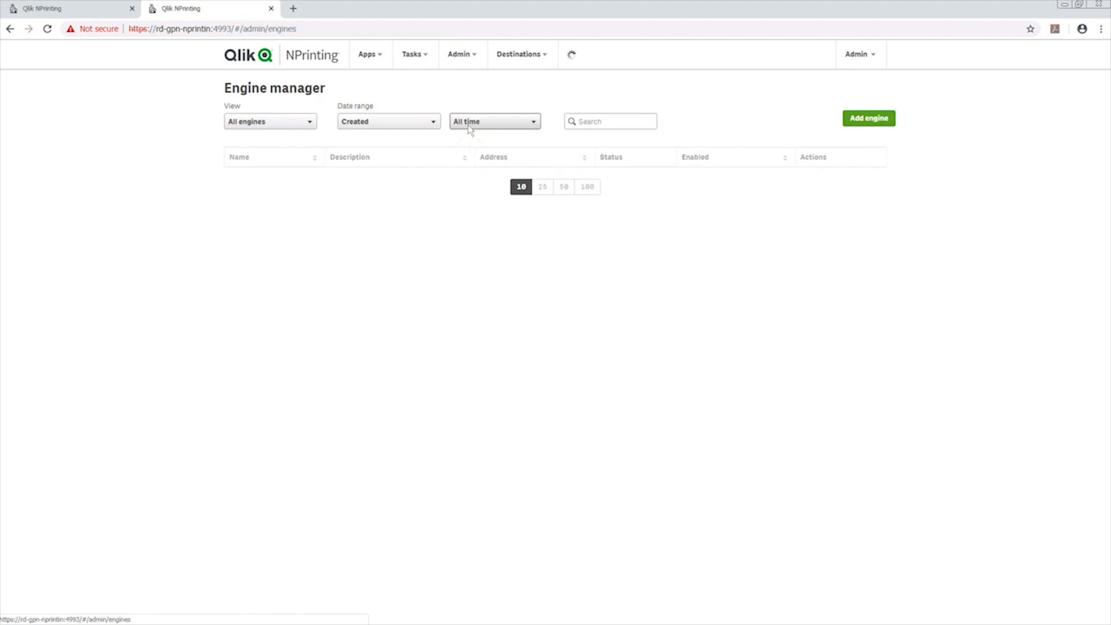
pyautogui.click(868, 118)
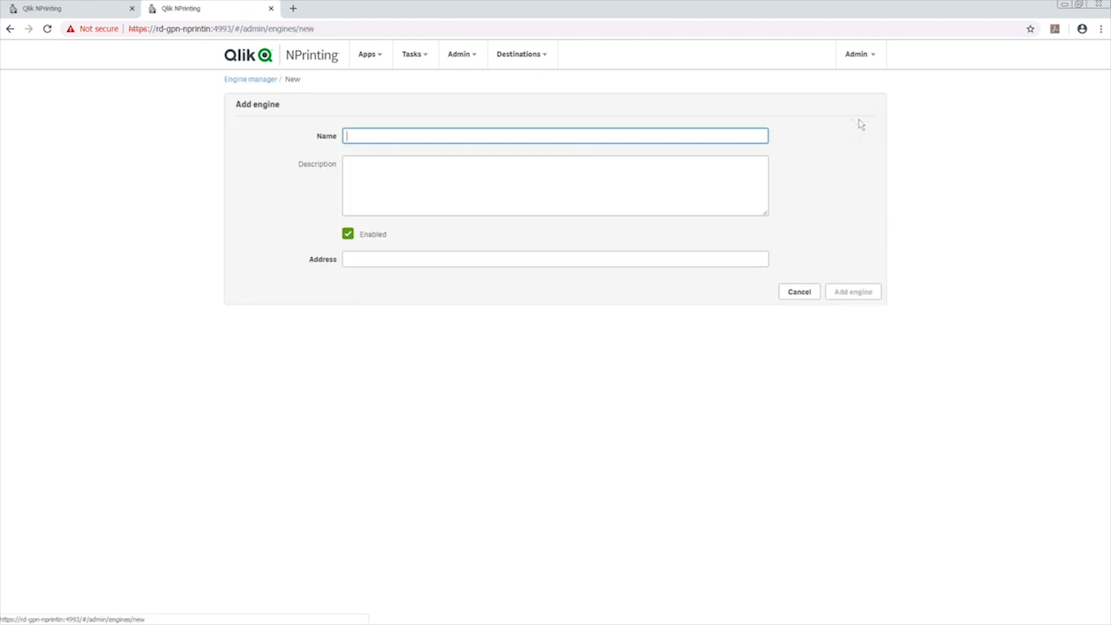
pyautogui.write('Engin')
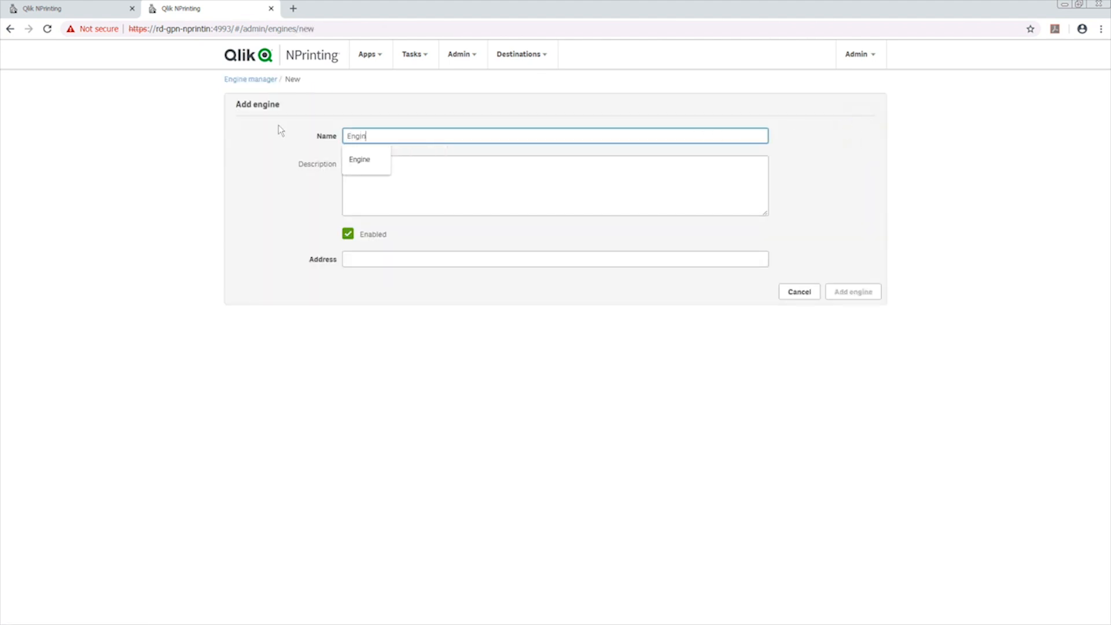
pyautogui.click(555, 259)
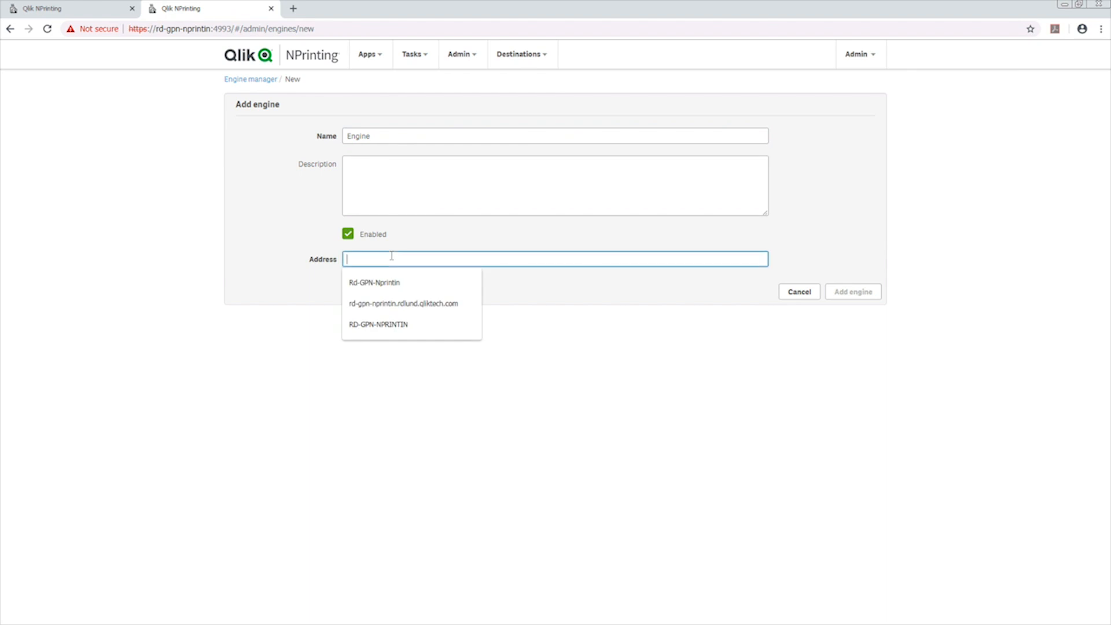
pyautogui.click(378, 325)
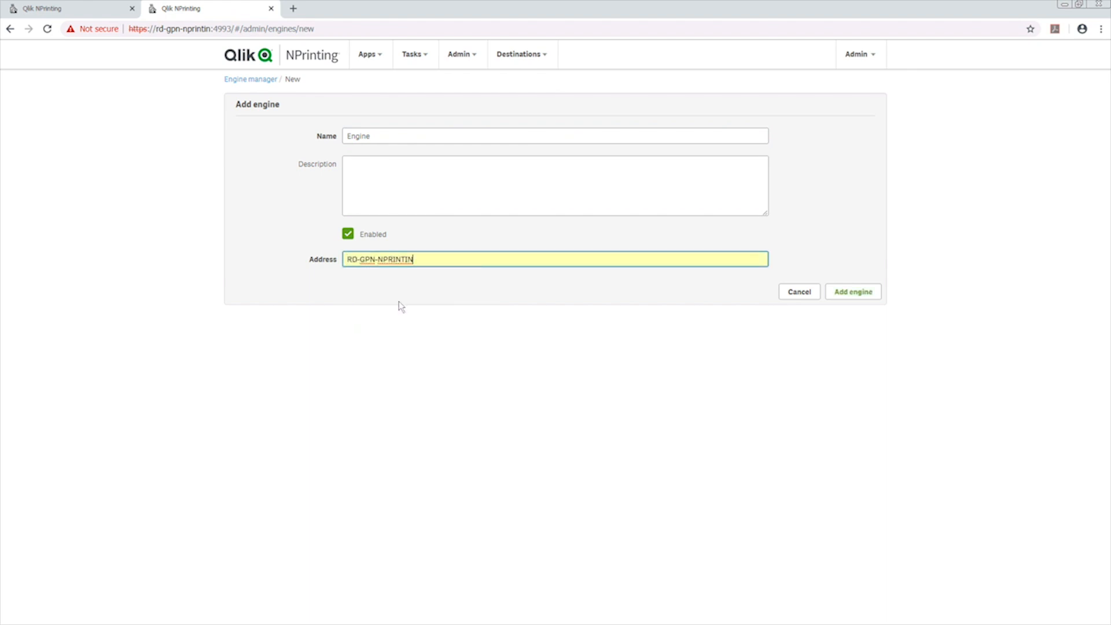
pyautogui.click(853, 291)
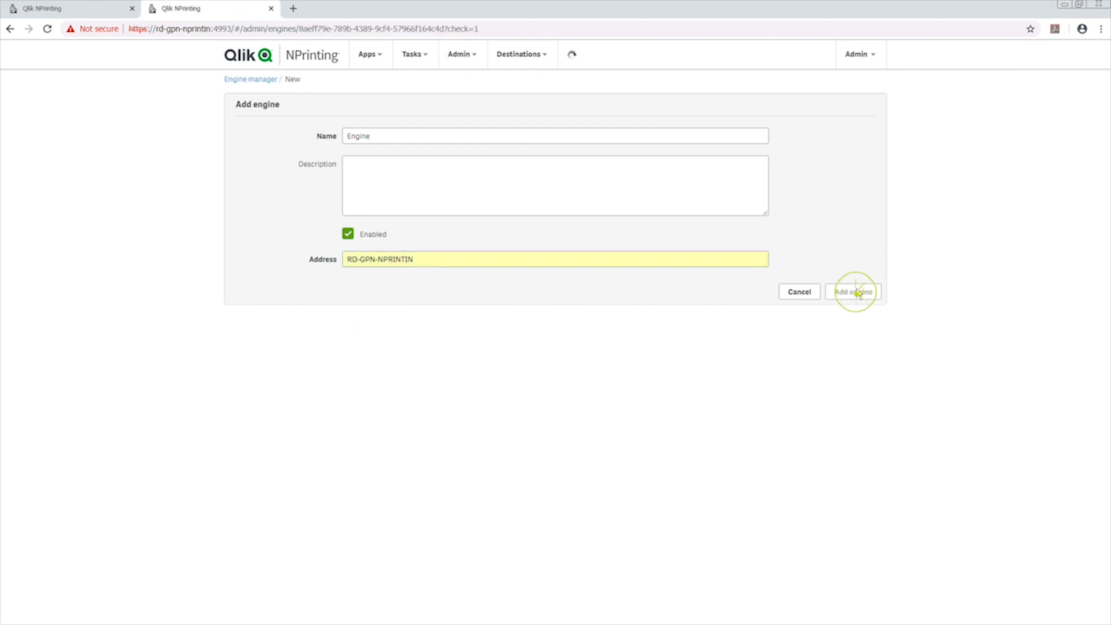
# Confirm the new Engine, send its certificate successfully, and go back to the engine list
pyautogui.click(851, 292)
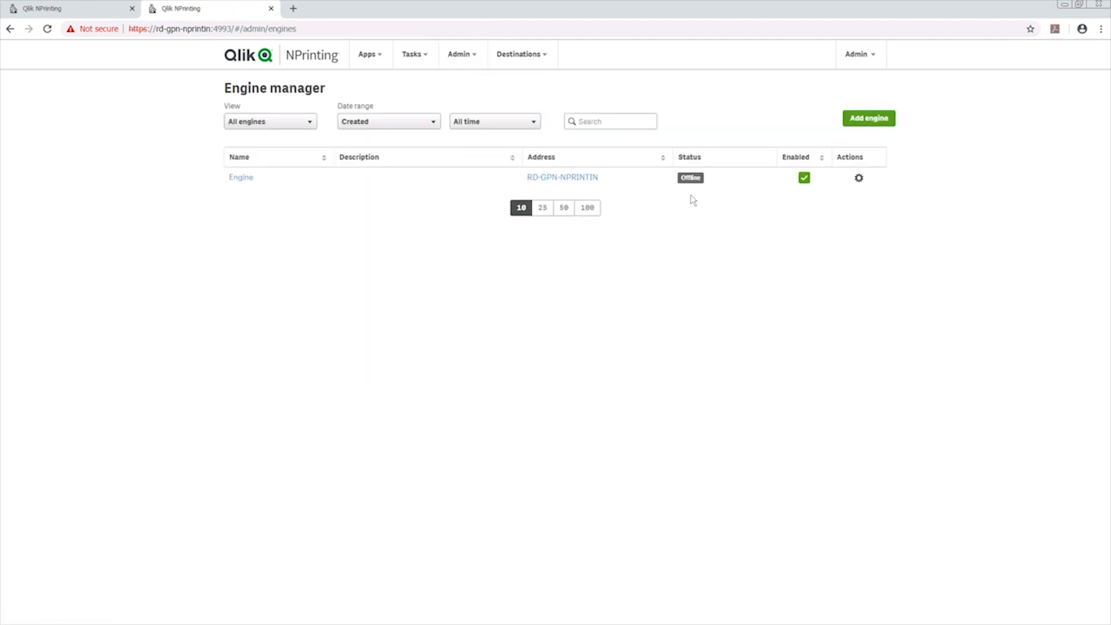
pyautogui.moveTo(675, 183)
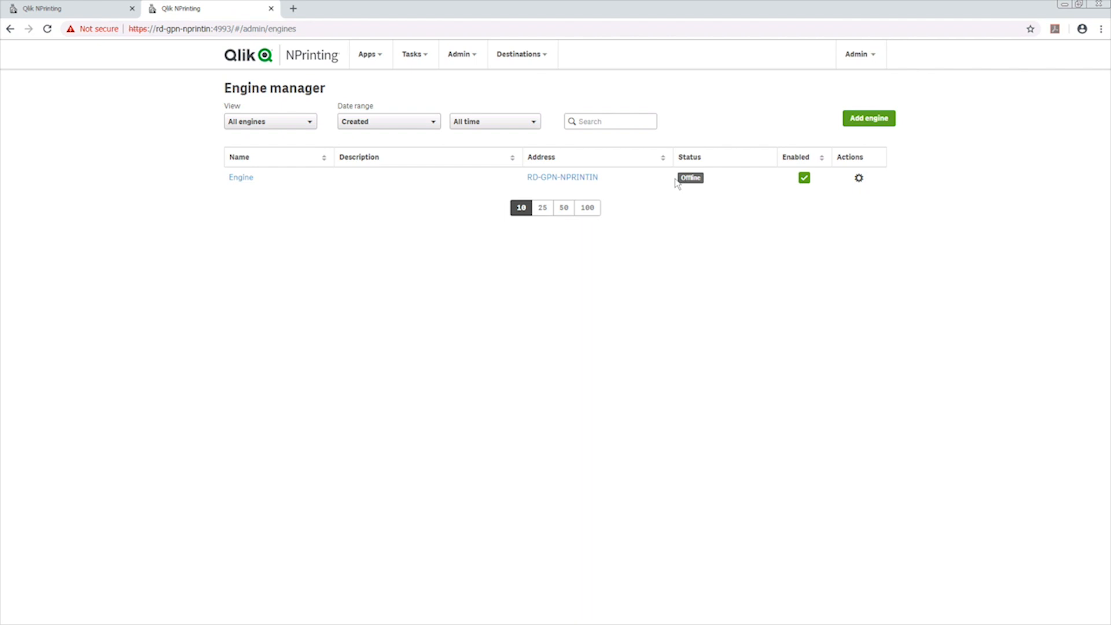
pyautogui.click(241, 177)
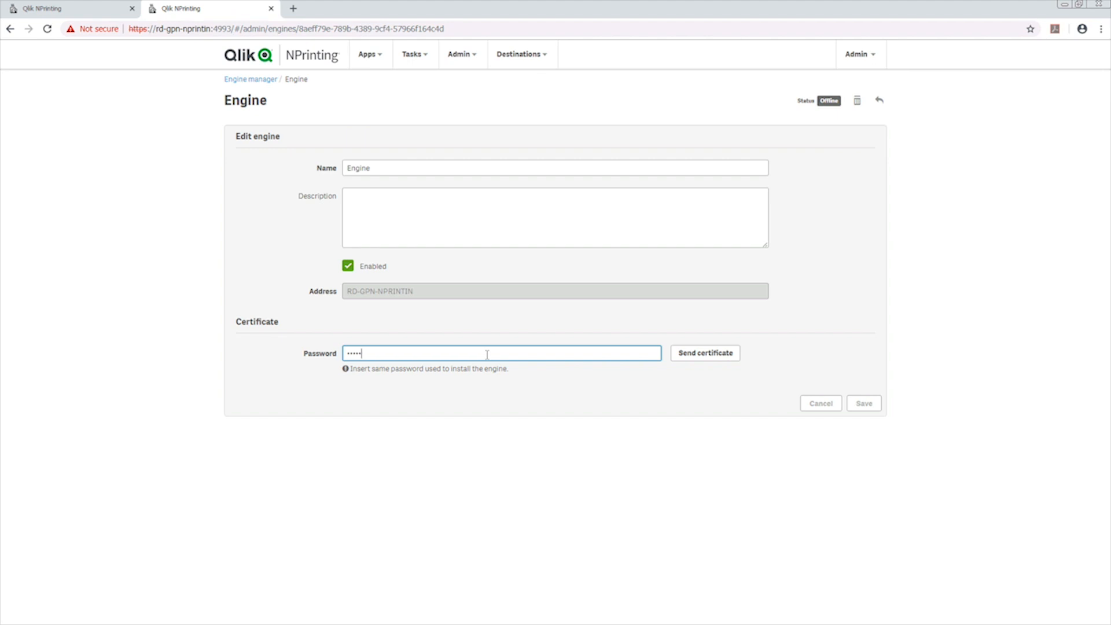
pyautogui.click(705, 353)
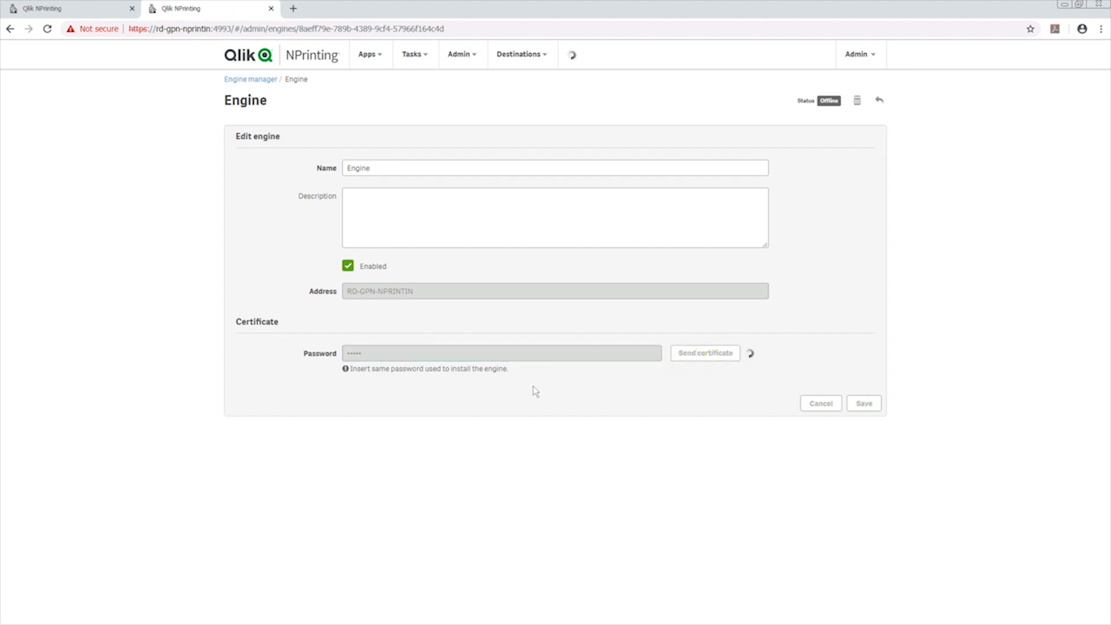
pyautogui.click(705, 353)
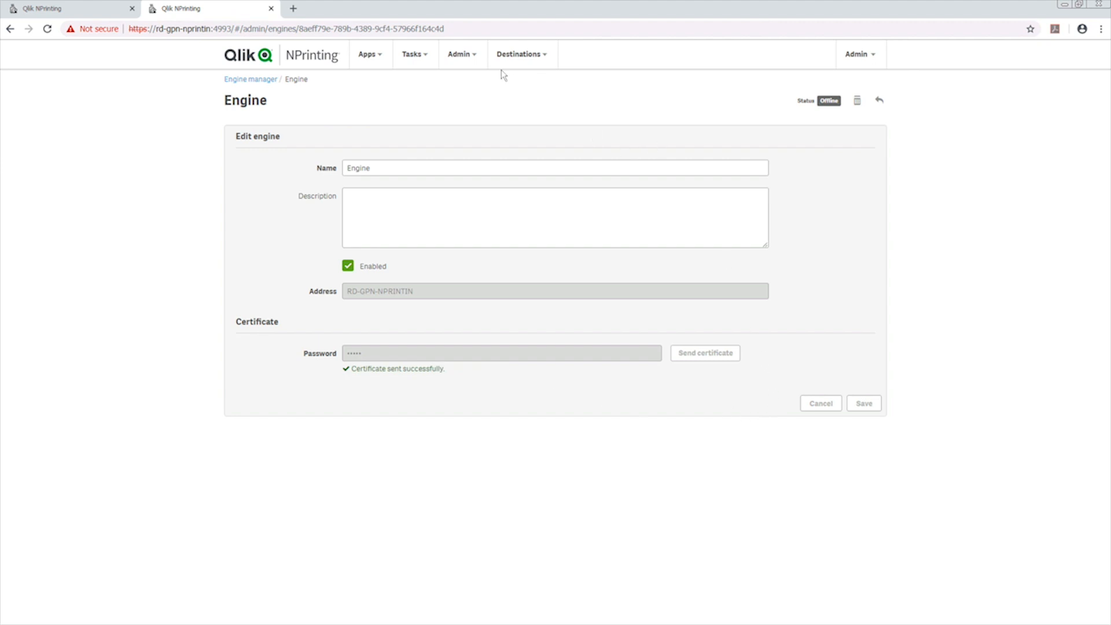
pyautogui.click(250, 79)
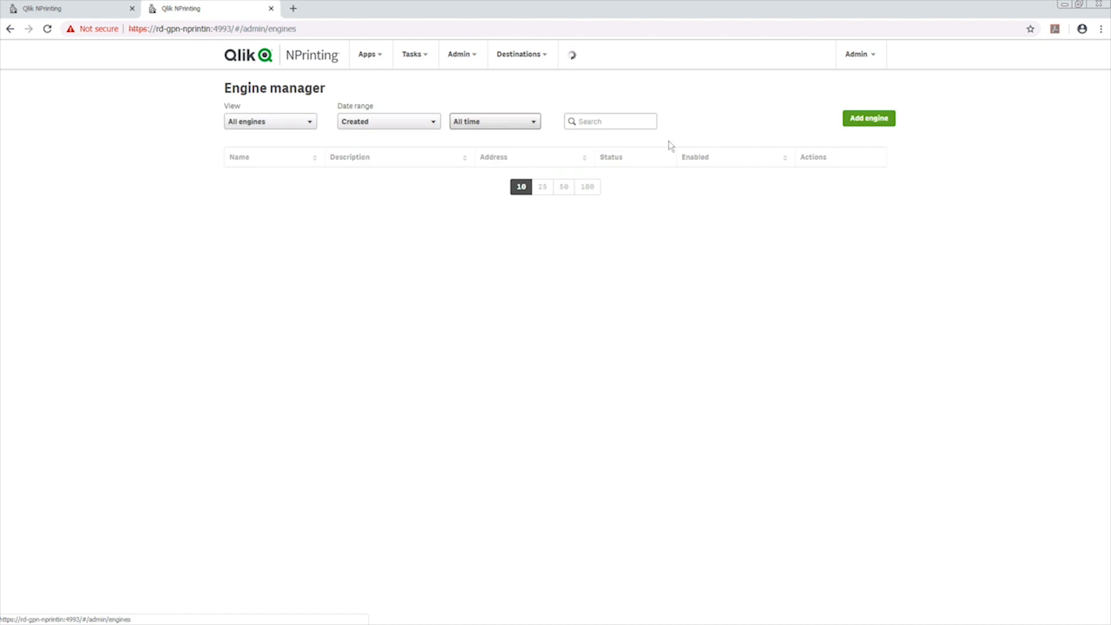